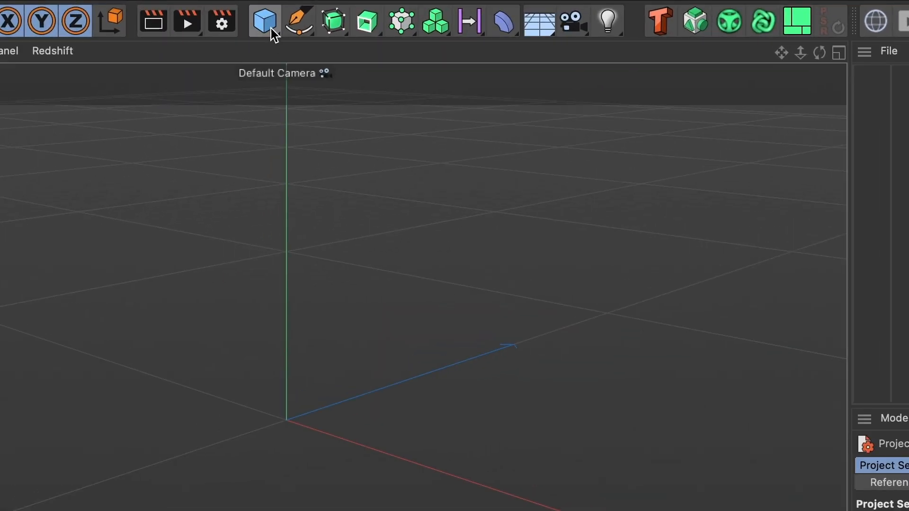
# - Add a default 200 cm Cube primitive and orbit the view around it
pyautogui.click(261, 21)
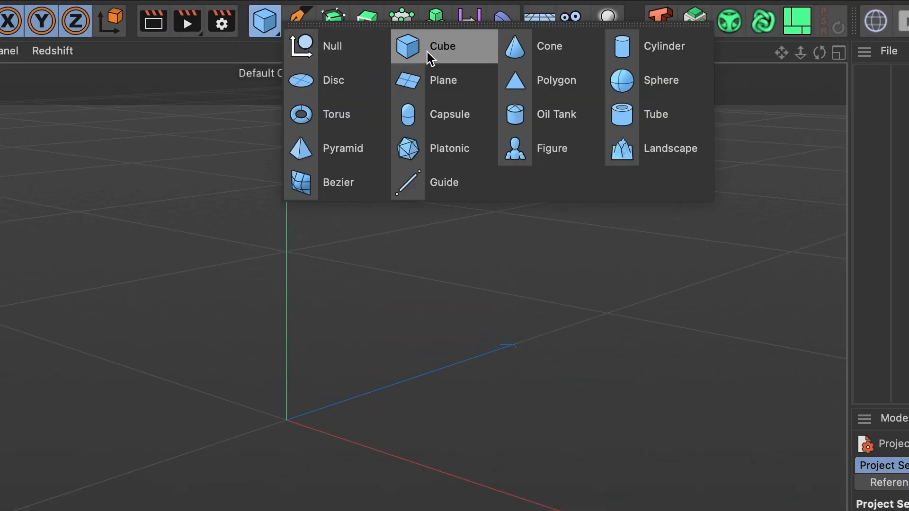
pyautogui.click(443, 46)
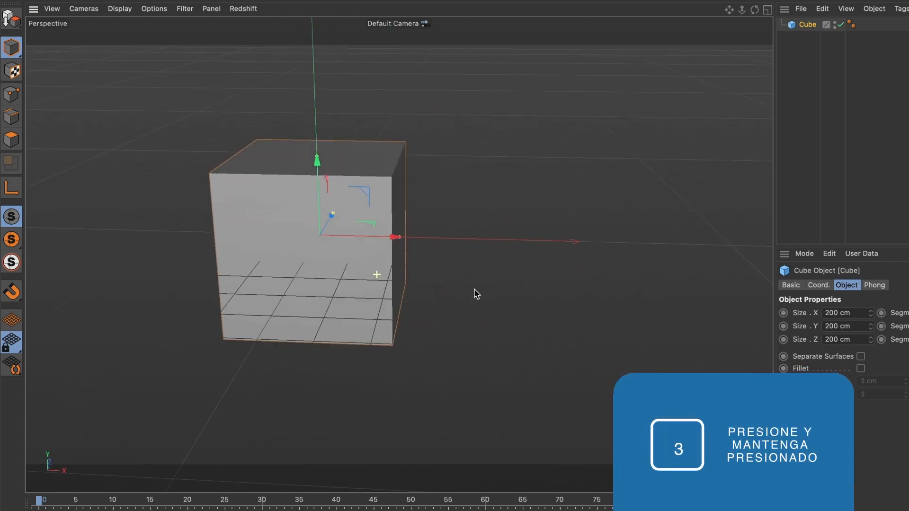
pyautogui.moveTo(475, 294); pyautogui.dragTo(391, 297)
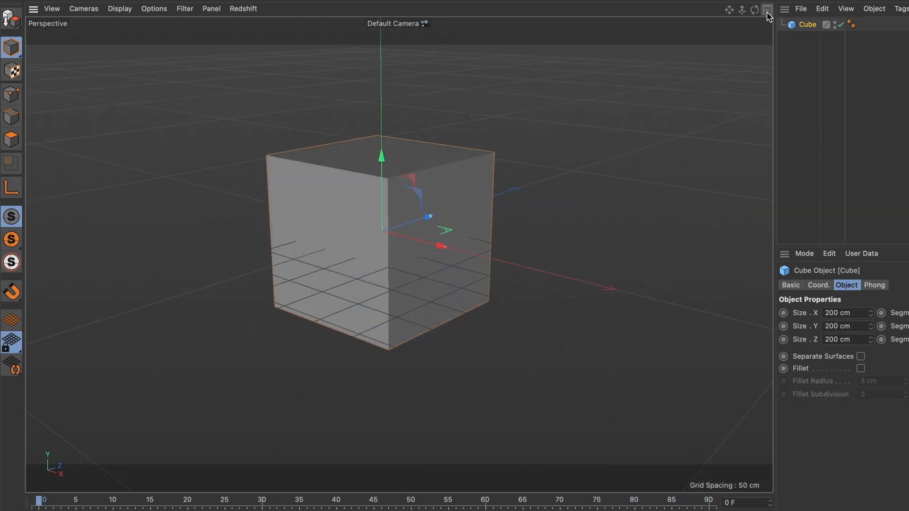
pyautogui.click(762, 9)
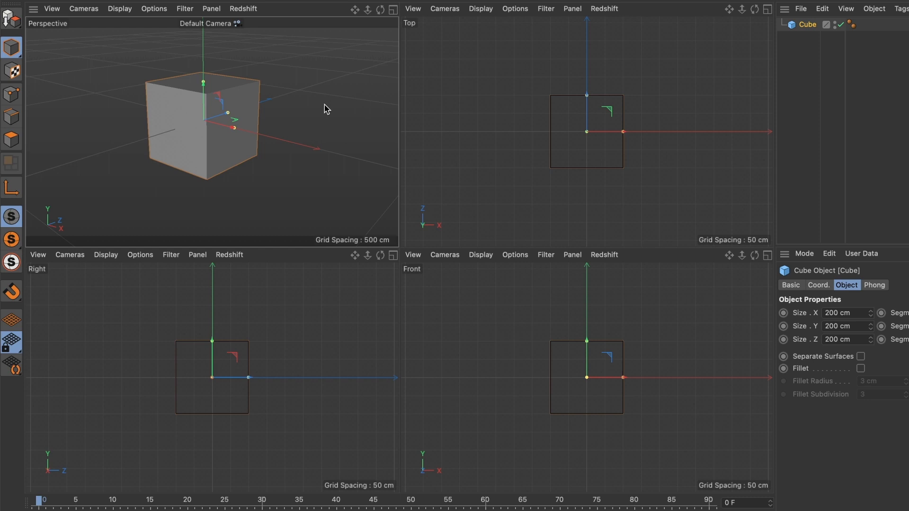
pyautogui.moveTo(456, 311)
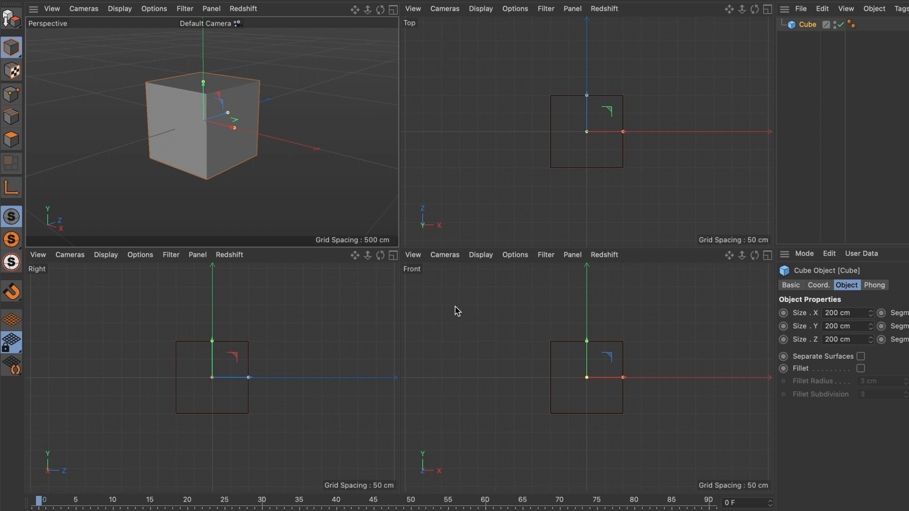
pyautogui.moveTo(252, 322)
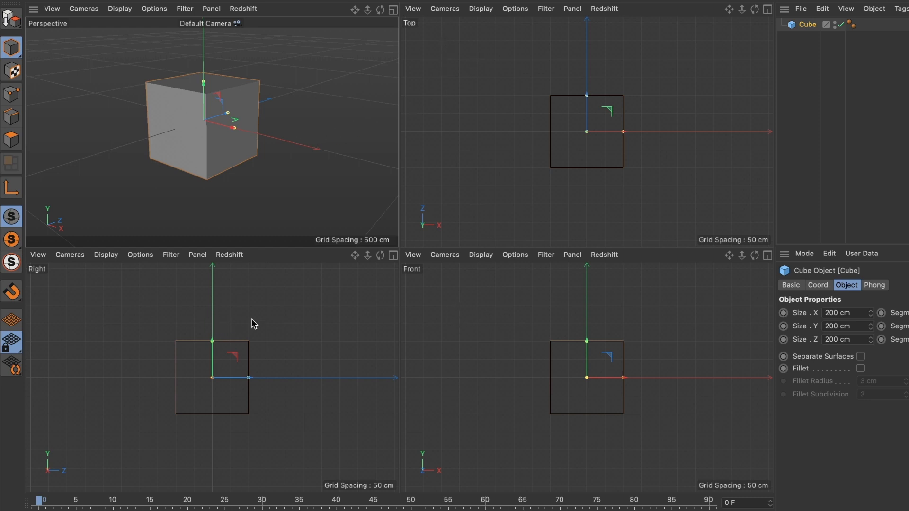
pyautogui.moveTo(292, 71)
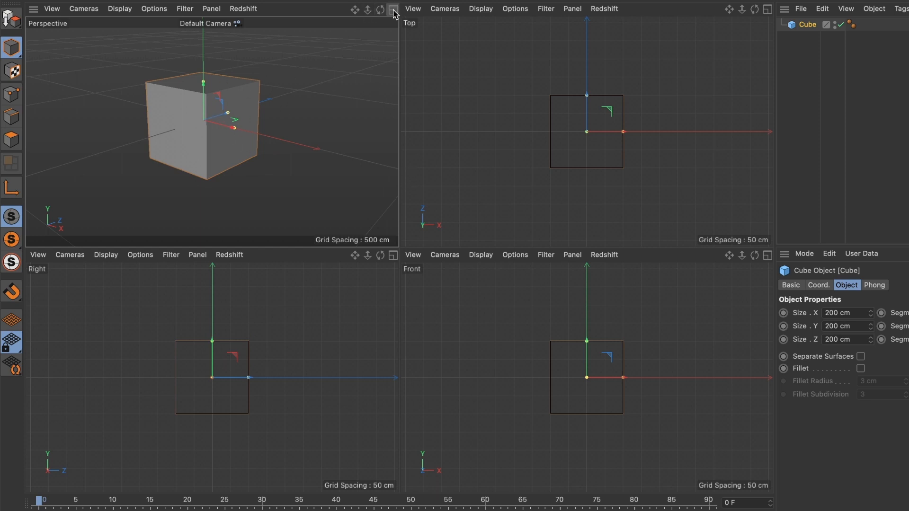
pyautogui.click(390, 8)
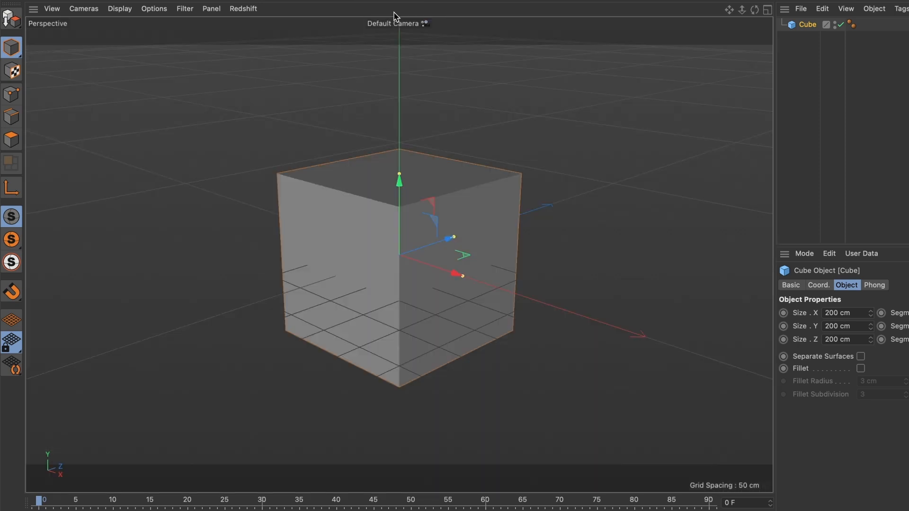
pyautogui.moveTo(396, 280)
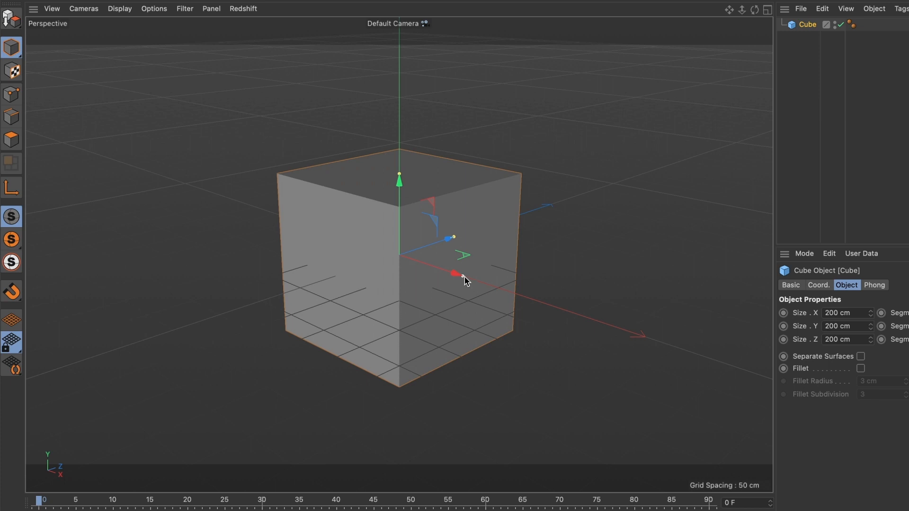
# - Stretch the cube into a box about 379 cm wide and 260 cm deep
pyautogui.moveTo(455, 276); pyautogui.dragTo(525, 297)
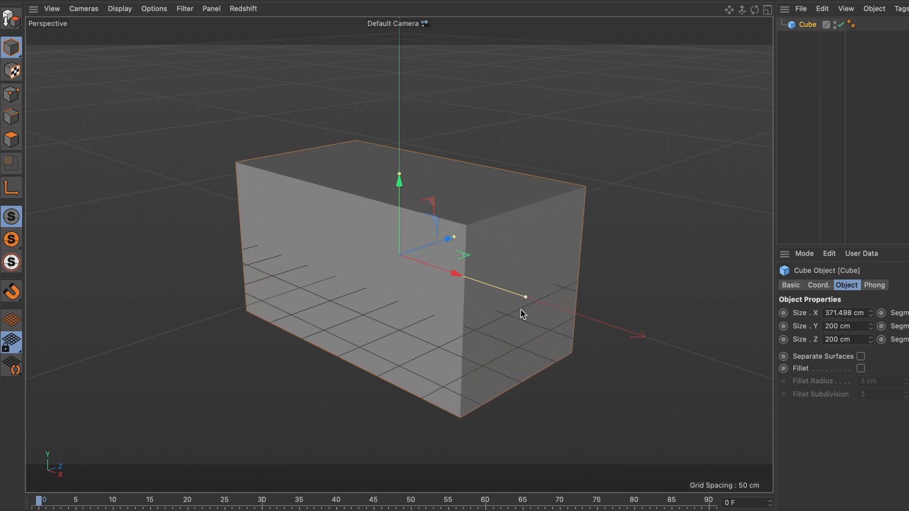
pyautogui.moveTo(523, 296); pyautogui.dragTo(527, 297)
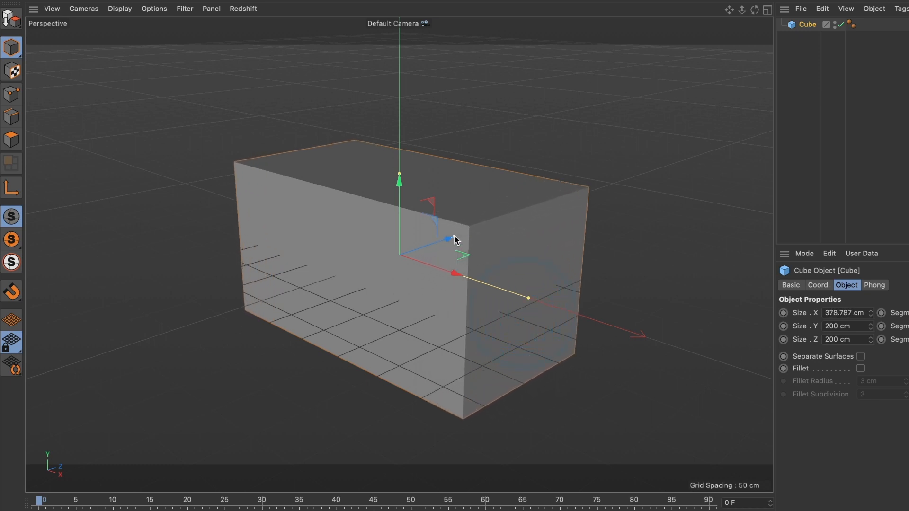
pyautogui.moveTo(451, 239); pyautogui.dragTo(470, 235)
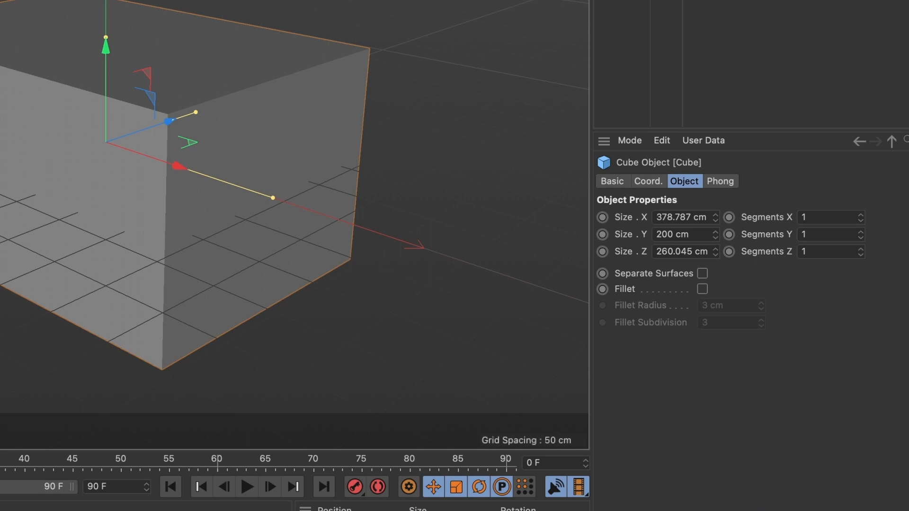
pyautogui.moveTo(870, 228)
pyautogui.write('2')
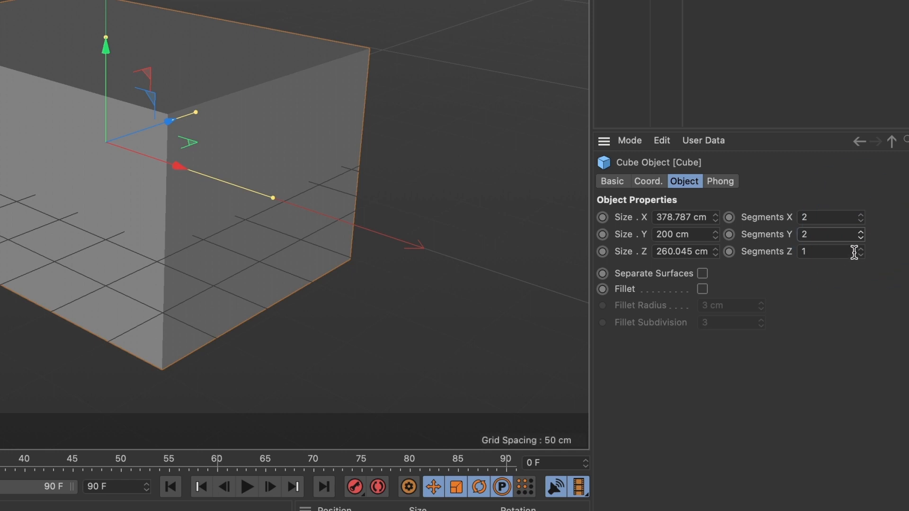
pyautogui.moveTo(855, 248)
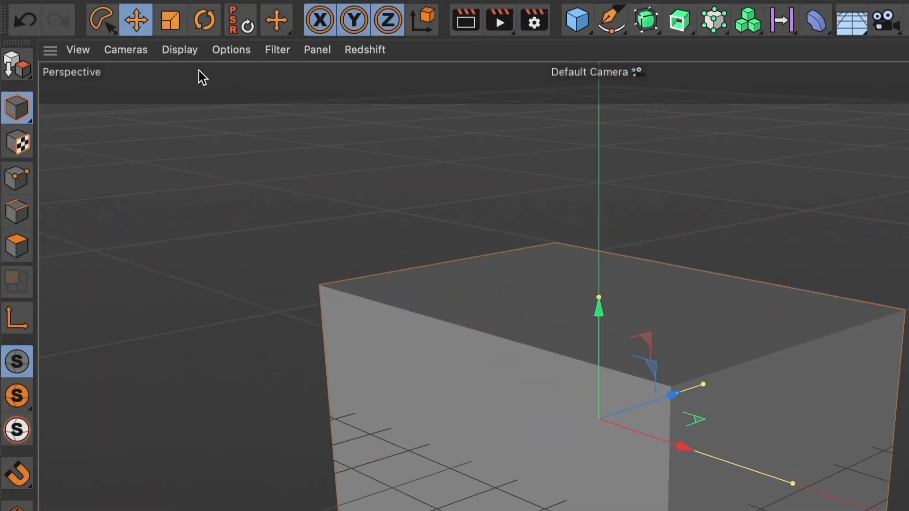
# - Switch to Gouraud Shading (Lines) and set the box to 3 width, 4 height segments
pyautogui.click(180, 50)
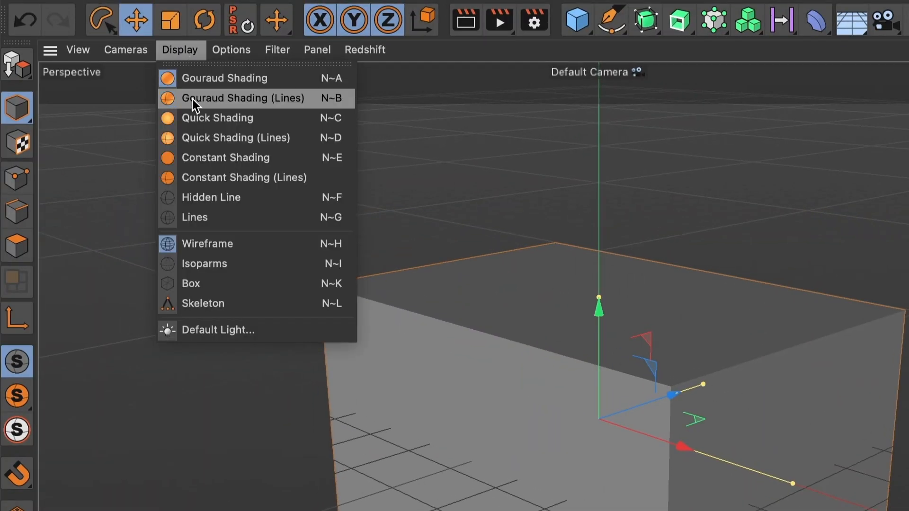
pyautogui.moveTo(222, 108)
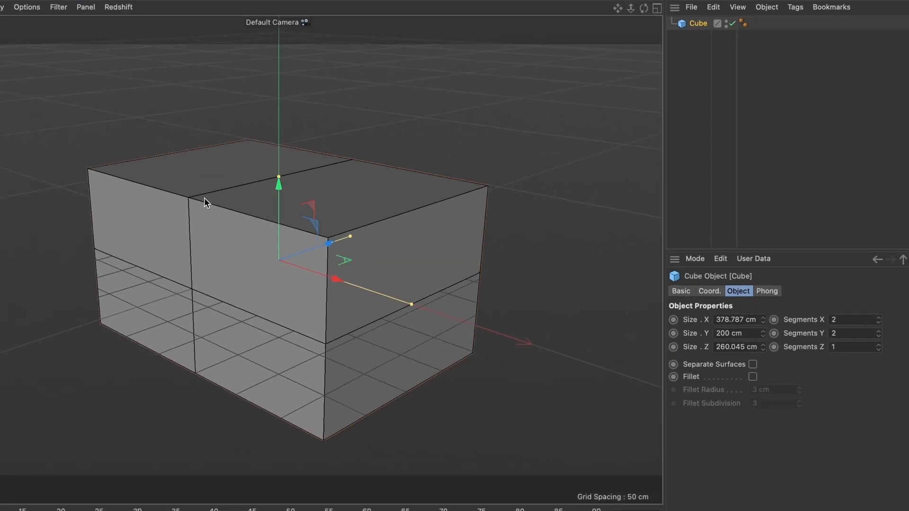
pyautogui.moveTo(722, 307)
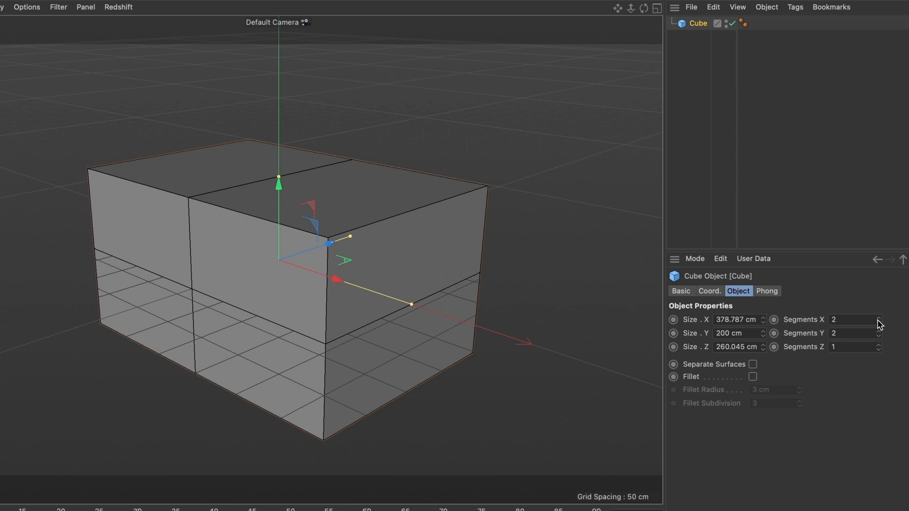
pyautogui.click(877, 317)
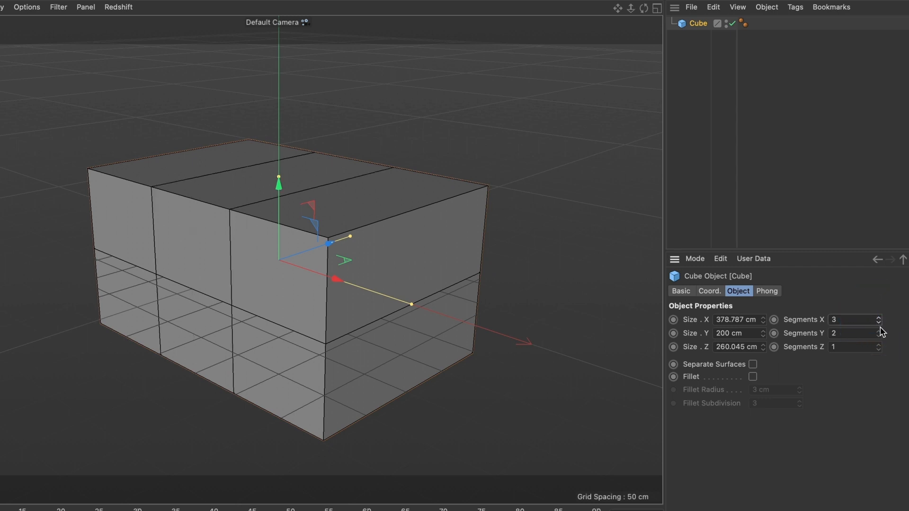
pyautogui.click(877, 330)
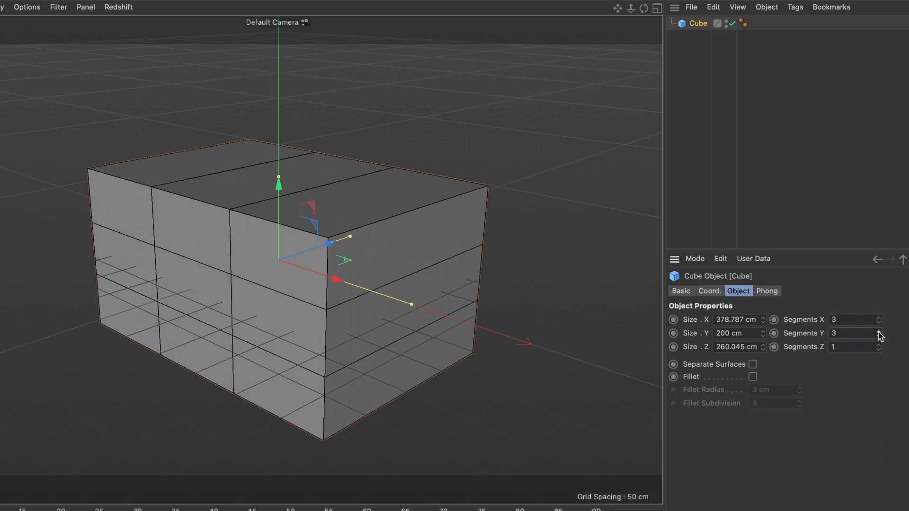
pyautogui.click(876, 331)
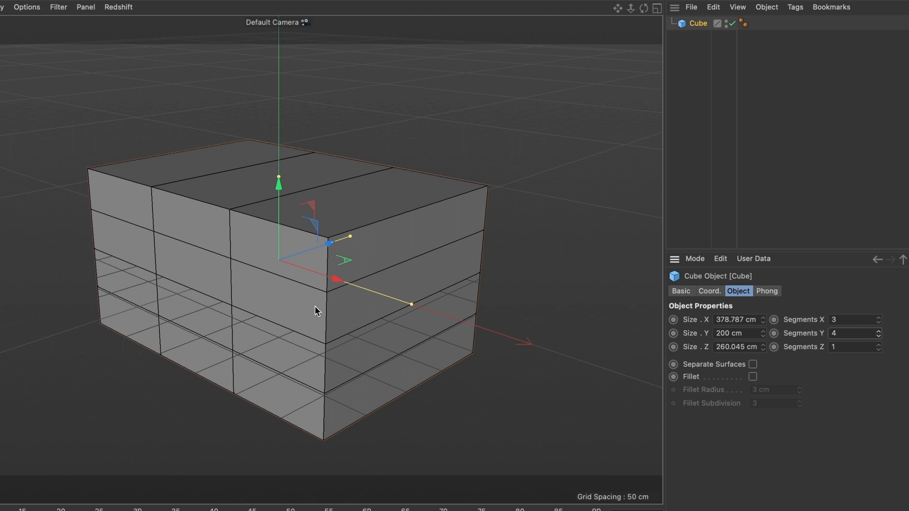
pyautogui.moveTo(345, 234)
pyautogui.write('2')
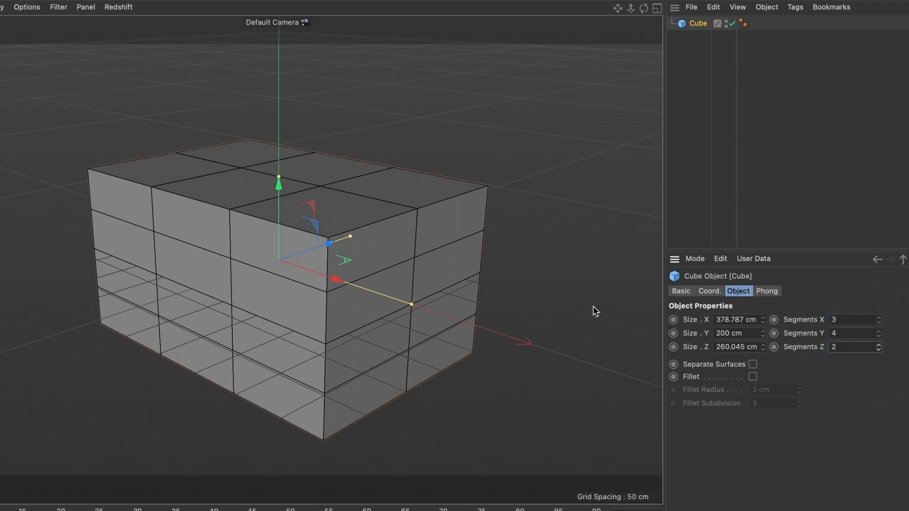
pyautogui.moveTo(618, 12)
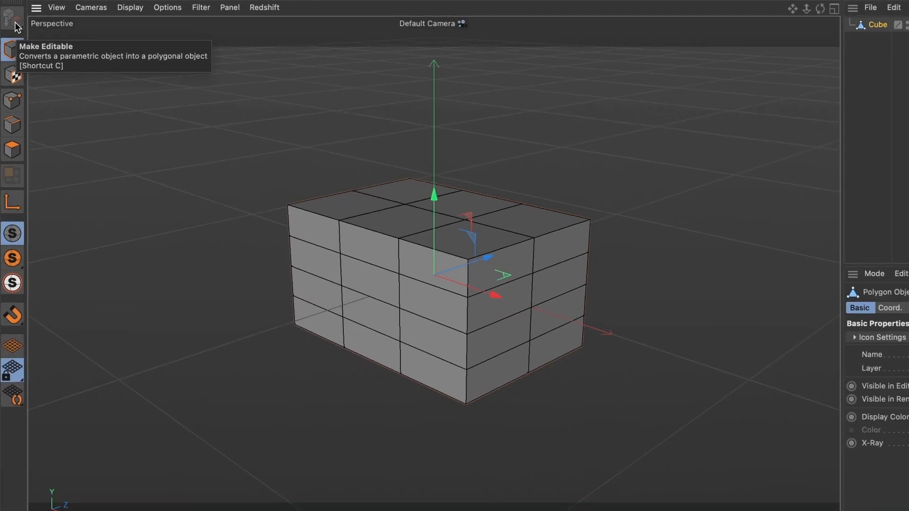
pyautogui.moveTo(309, 173)
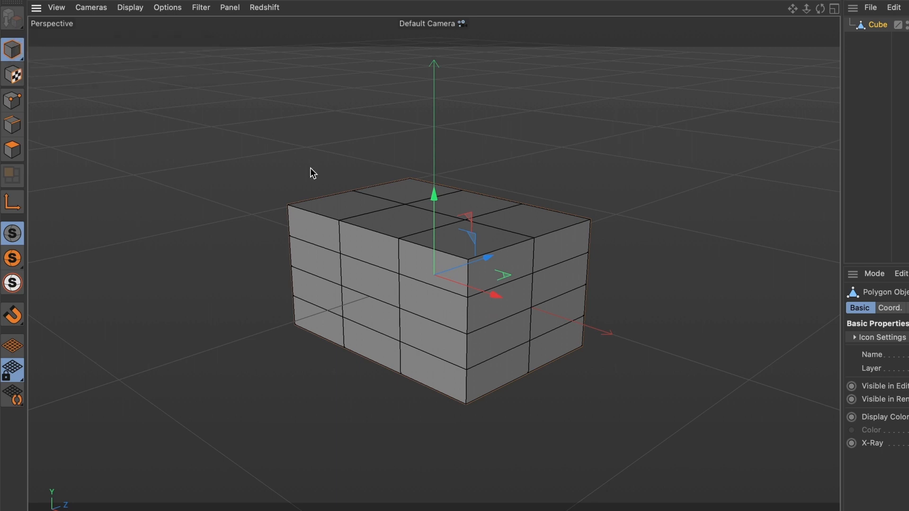
pyautogui.moveTo(415, 334)
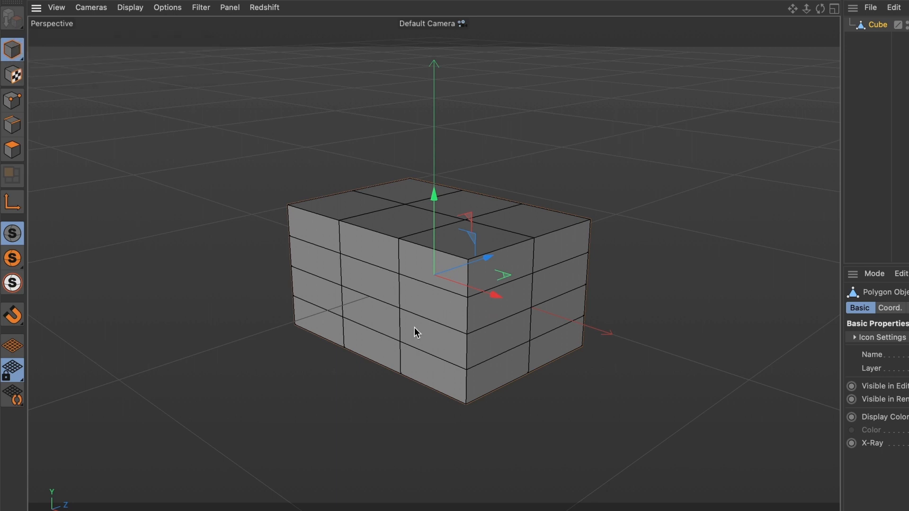
pyautogui.moveTo(37, 71)
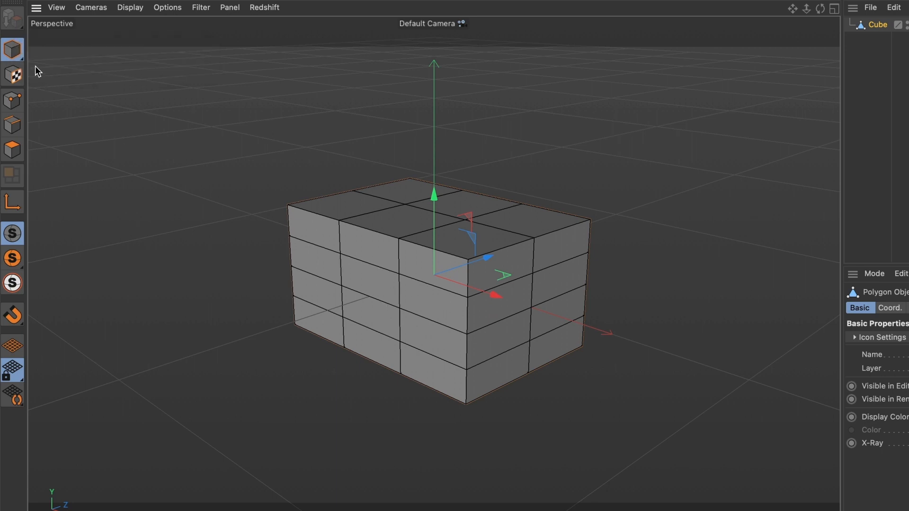
pyautogui.moveTo(12, 126)
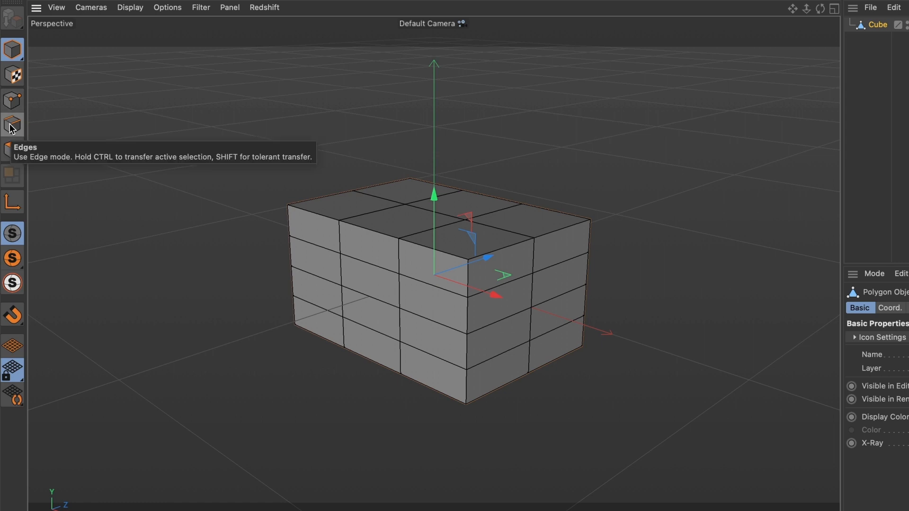
# - Select the 10-edge loop around the box's uppermost ring and show four views
pyautogui.click(12, 124)
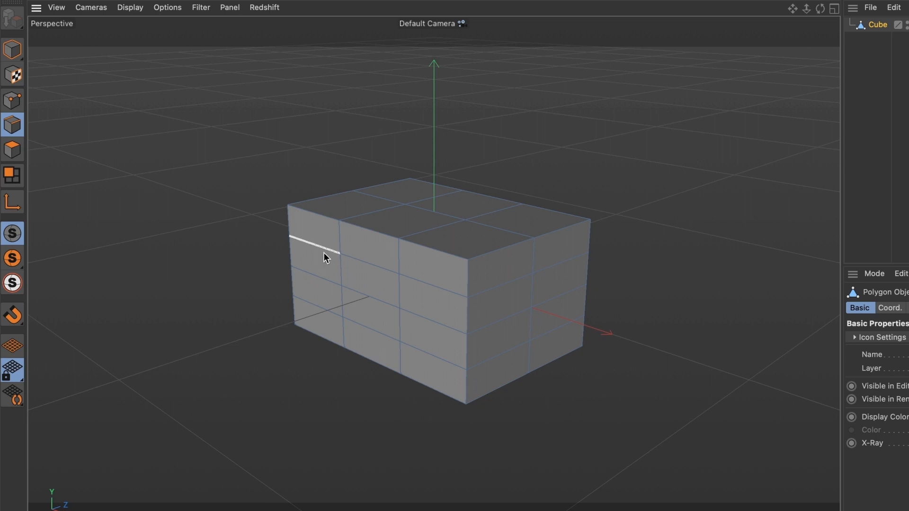
pyautogui.click(319, 250)
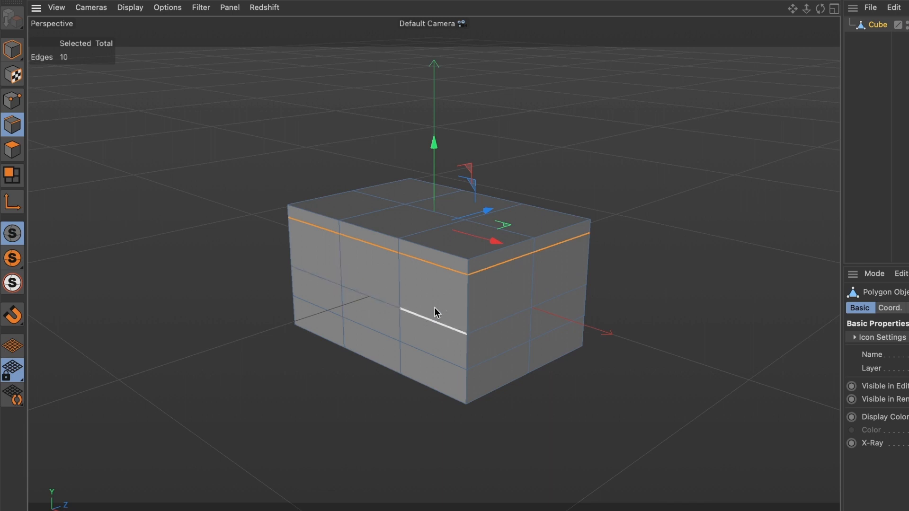
pyautogui.click(834, 10)
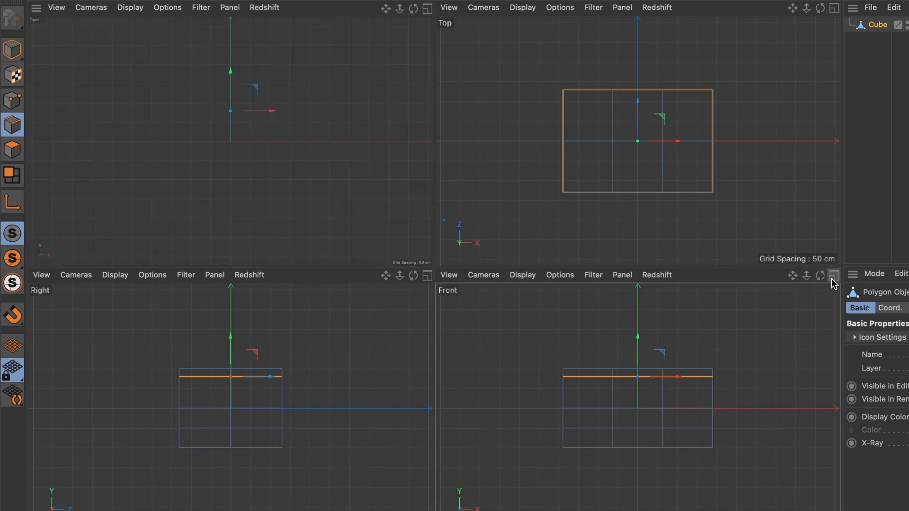
# - Enlarge the front view to fill the viewport
pyautogui.click(836, 274)
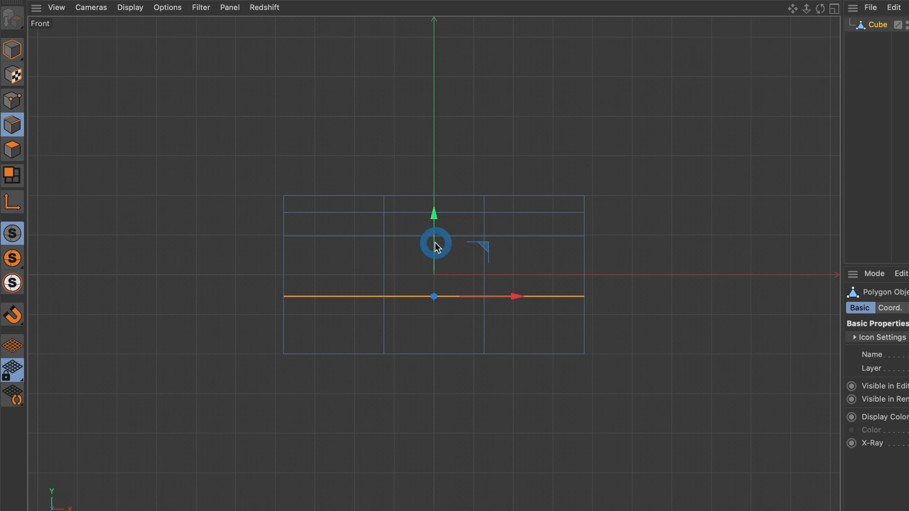
pyautogui.moveTo(519, 273)
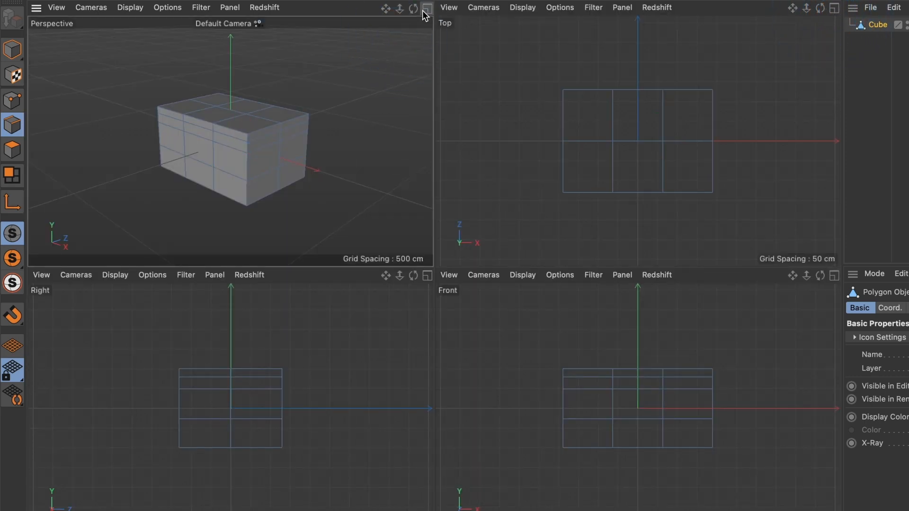
# - Maximize the perspective view and add the top middle edge to the selection
pyautogui.click(425, 8)
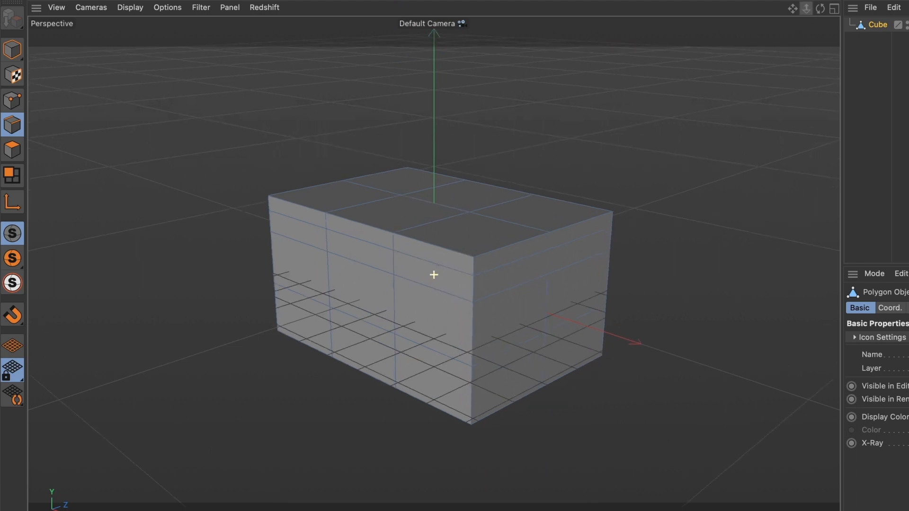
pyautogui.moveTo(433, 274); pyautogui.dragTo(565, 128)
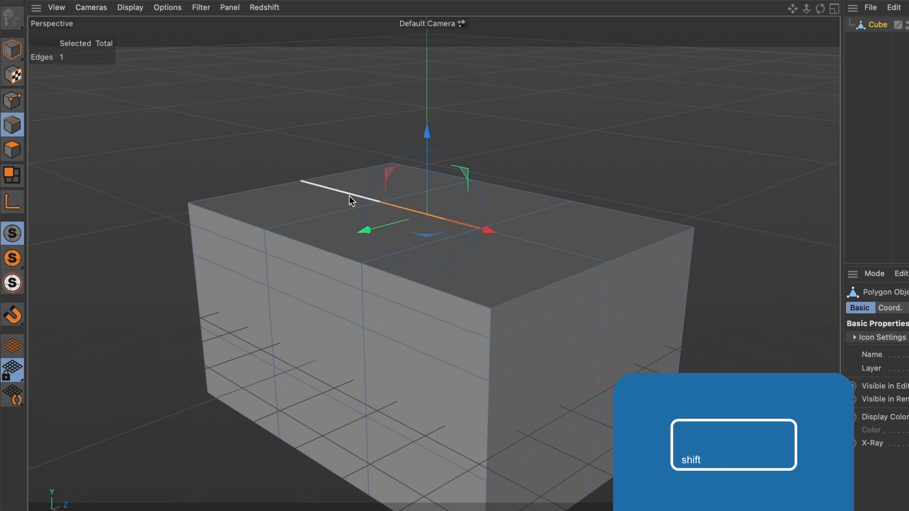
pyautogui.click(513, 241)
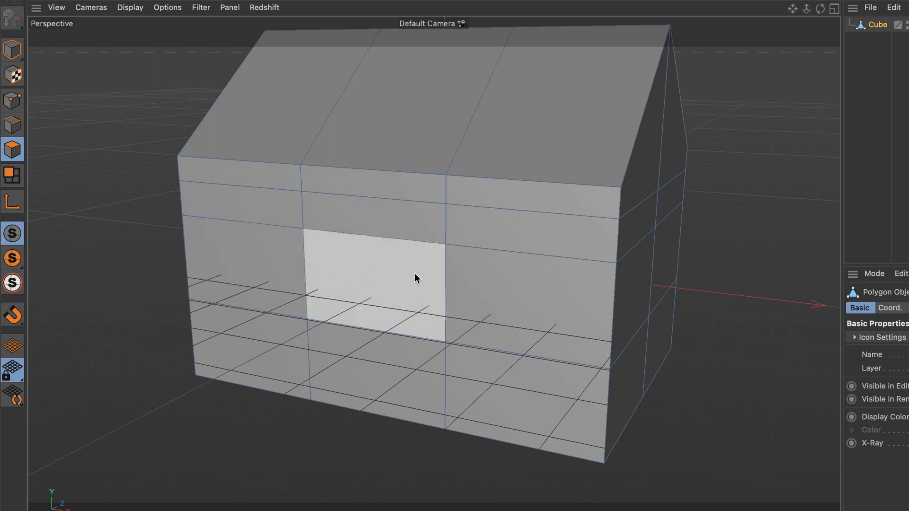
# - Select two lower wall polygons on the house box as window faces
pyautogui.click(477, 279)
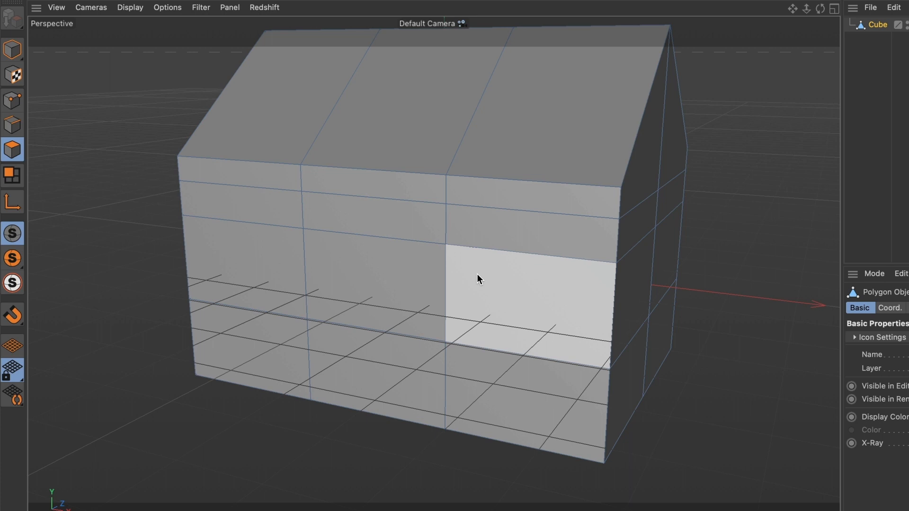
pyautogui.press('shift')
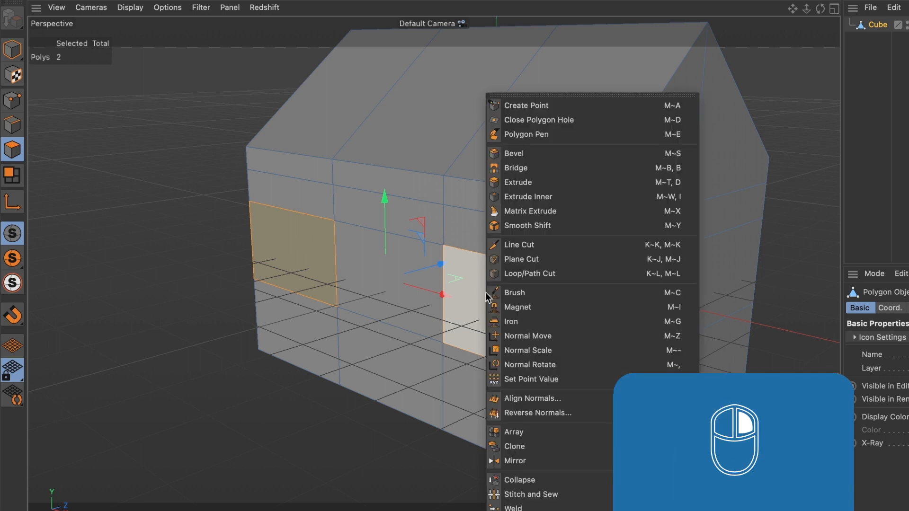
pyautogui.moveTo(544, 182)
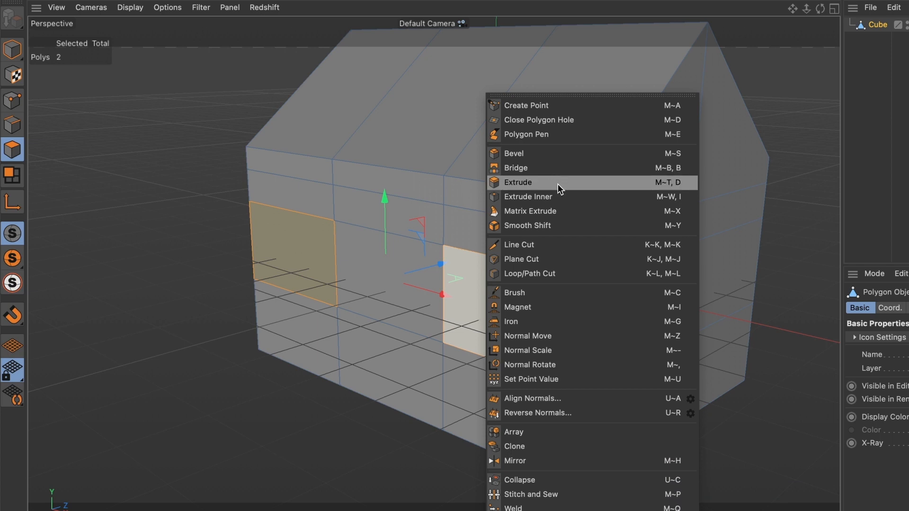
pyautogui.moveTo(548, 198)
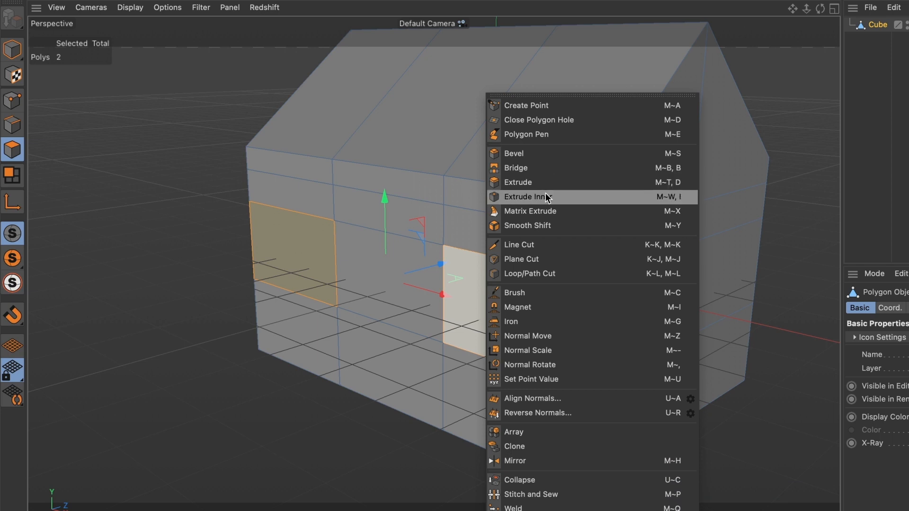
pyautogui.moveTo(542, 204)
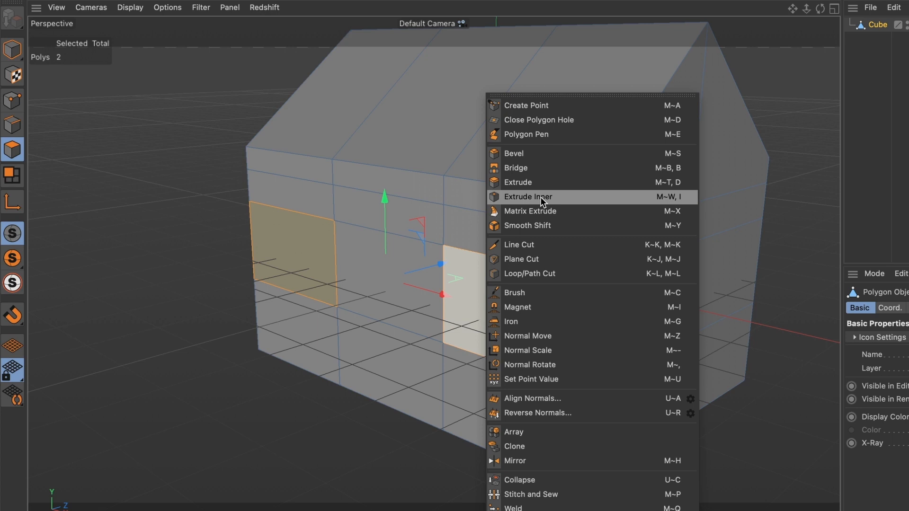
# - Apply Extrude Inner to the two selected window faces
pyautogui.click(528, 196)
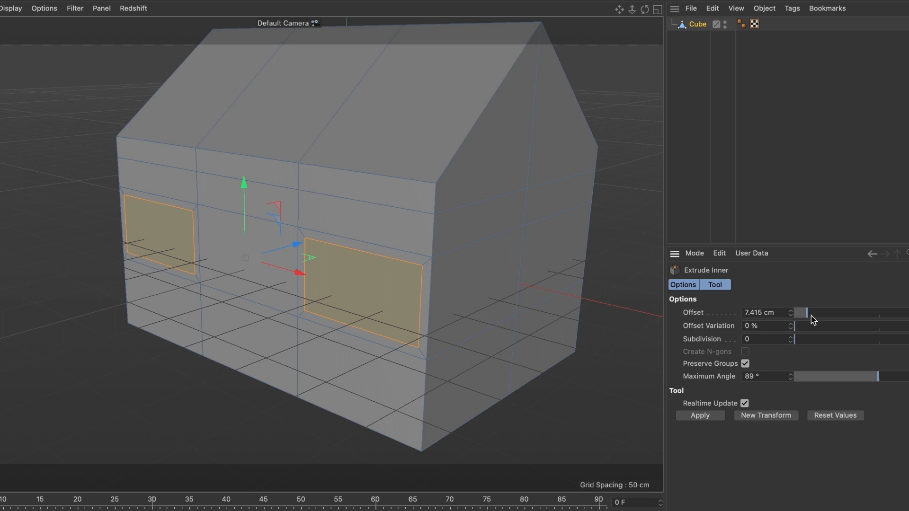
pyautogui.moveTo(808, 318)
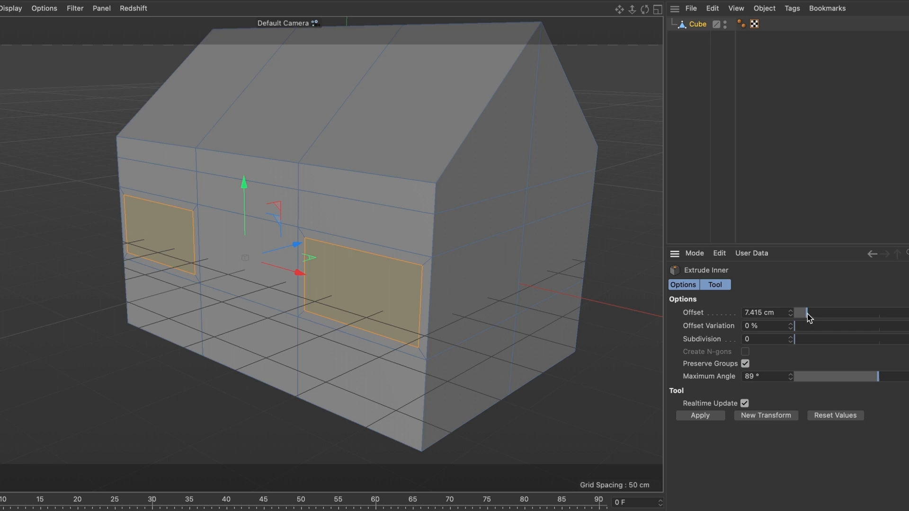
# - Adjust the Extrude Inner offset, testing larger values, and settle at 5 cm
pyautogui.moveTo(802, 315); pyautogui.dragTo(811, 321)
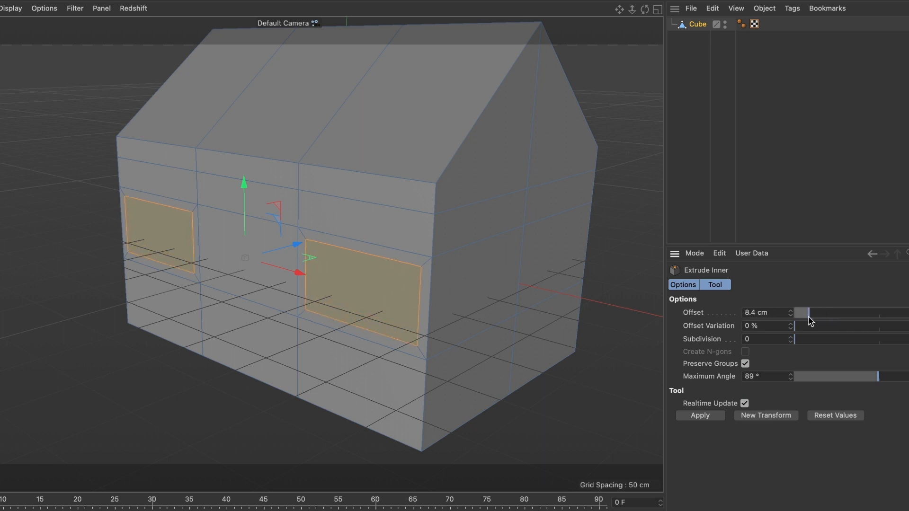
pyautogui.moveTo(802, 313); pyautogui.dragTo(814, 322)
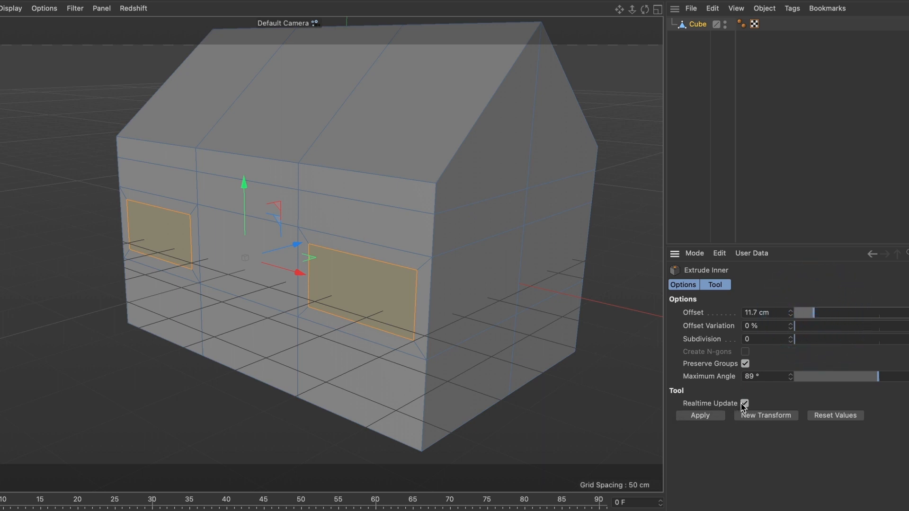
pyautogui.click(744, 403)
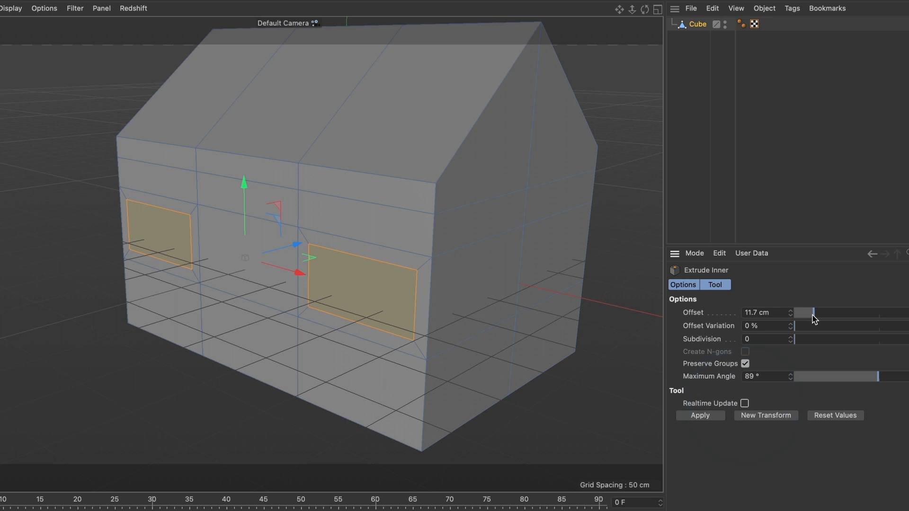
pyautogui.moveTo(811, 313); pyautogui.dragTo(842, 320)
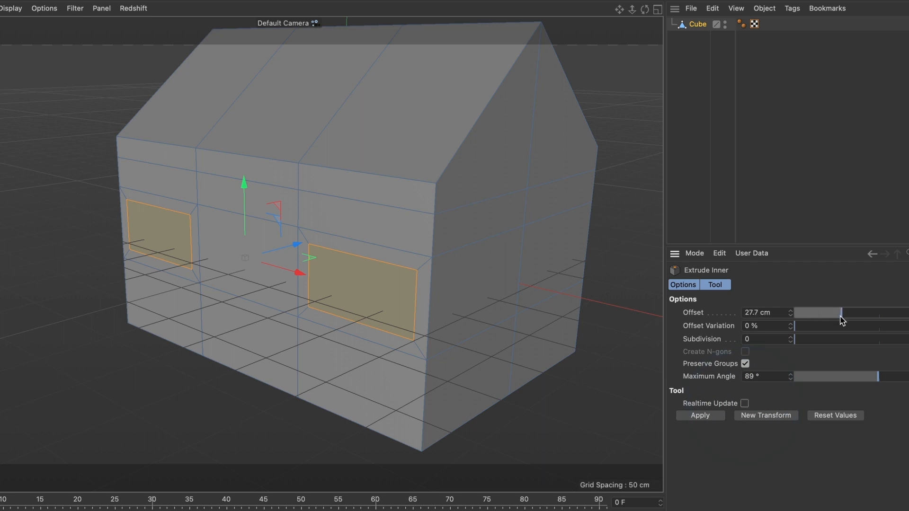
pyautogui.moveTo(840, 312); pyautogui.dragTo(820, 313)
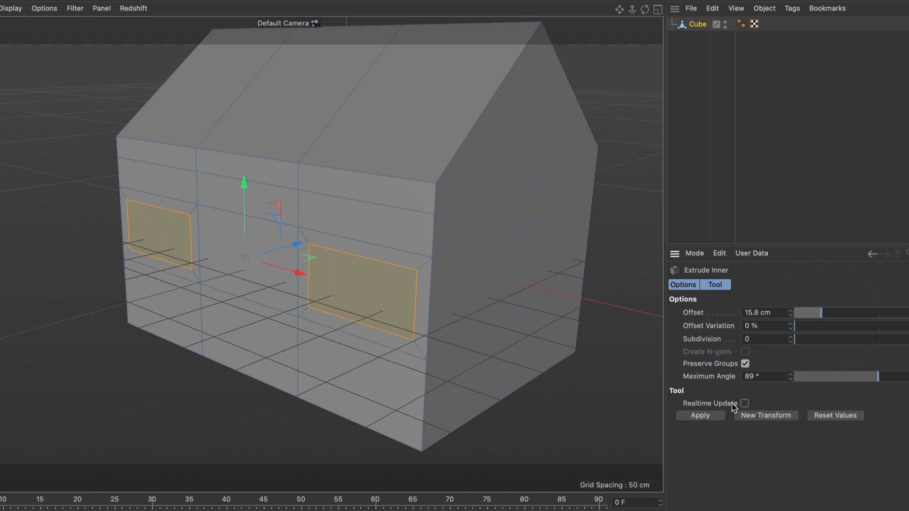
pyautogui.click(745, 403)
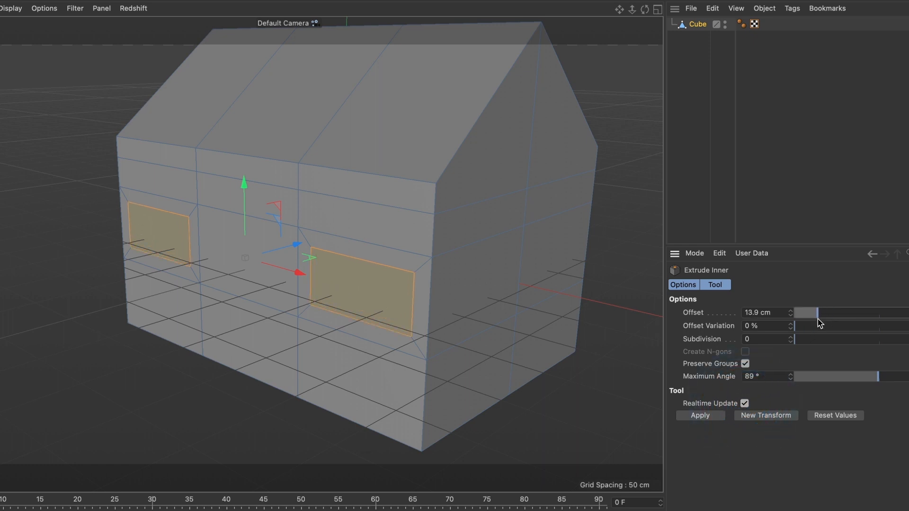
pyautogui.moveTo(817, 313); pyautogui.dragTo(803, 324)
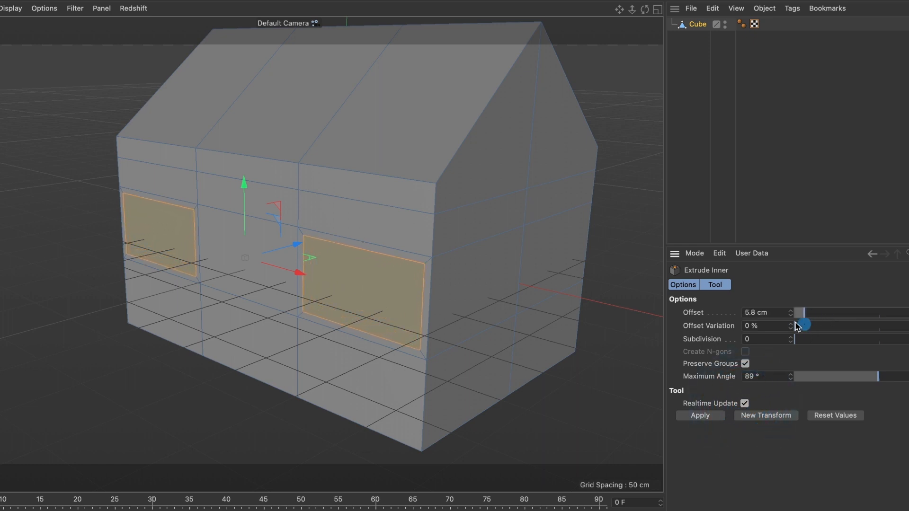
pyautogui.moveTo(803, 325); pyautogui.dragTo(801, 312)
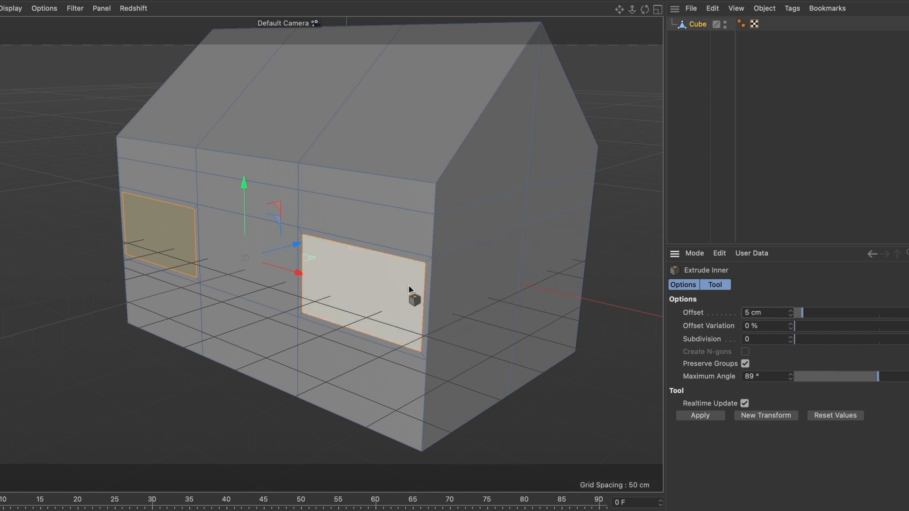
# - Cut a horizontal edge loop through both window faces with Loop/Path Cut
pyautogui.rightClick(408, 289)
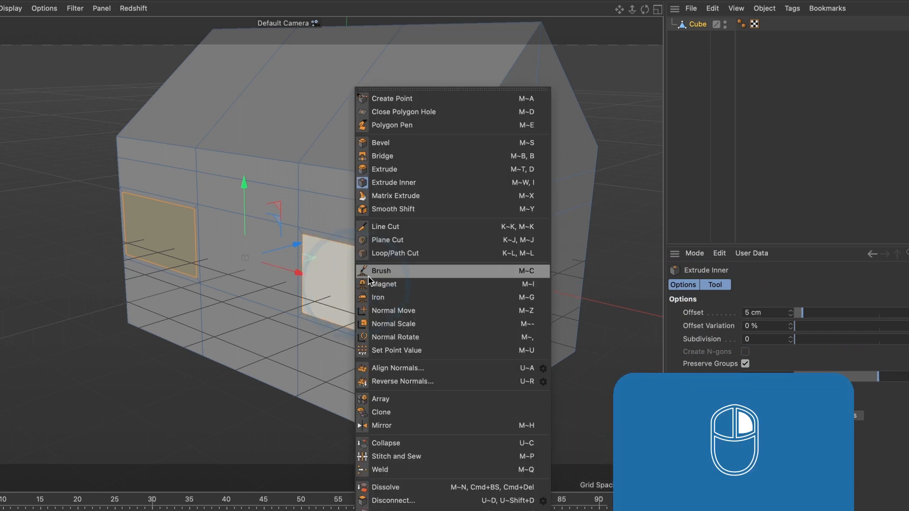
pyautogui.moveTo(399, 259)
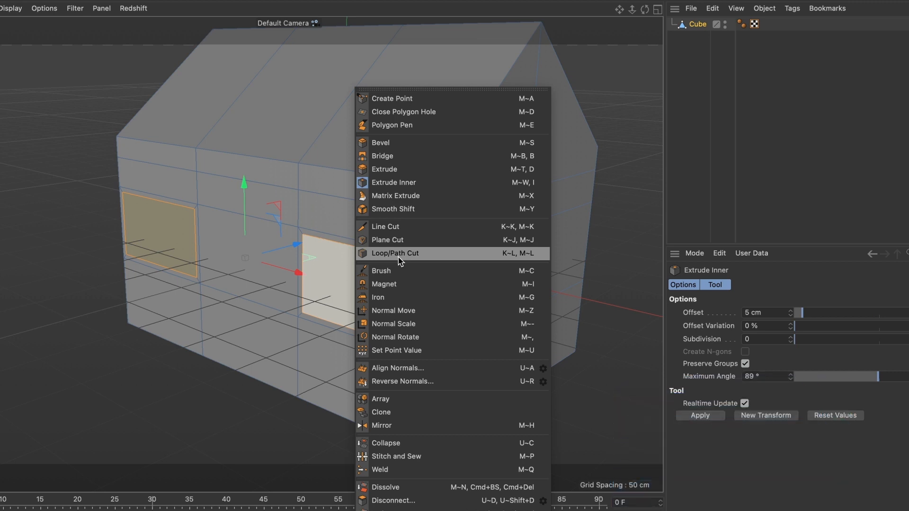
pyautogui.click(395, 254)
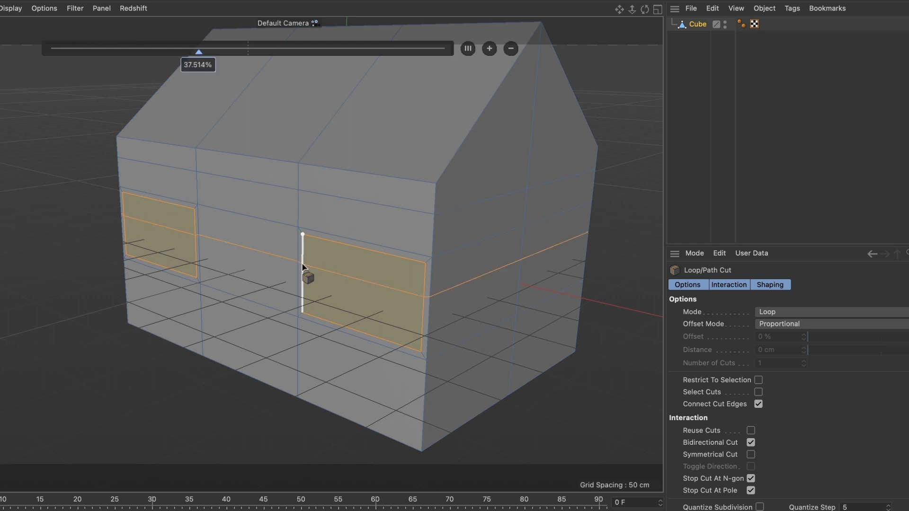
pyautogui.moveTo(302, 275); pyautogui.dragTo(371, 284)
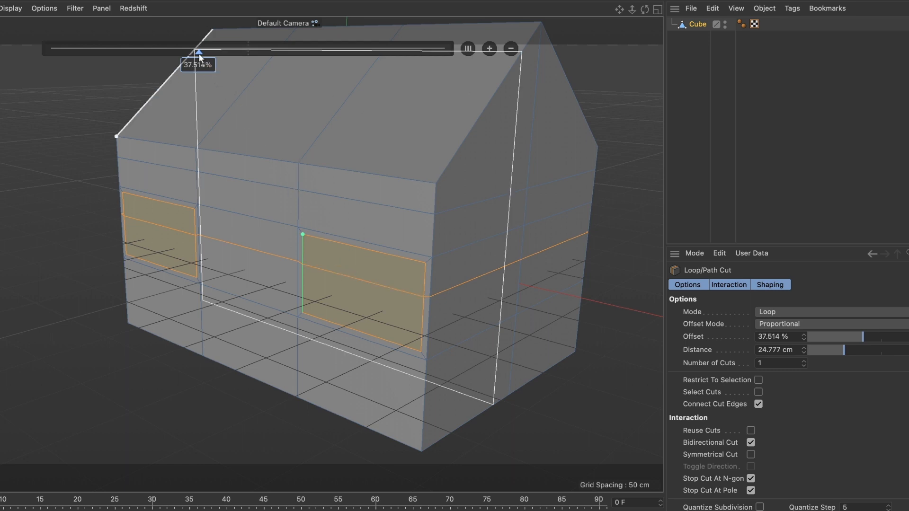
# - Slide the new loop's position, settling at roughly 28% offset
pyautogui.moveTo(200, 57); pyautogui.dragTo(213, 56)
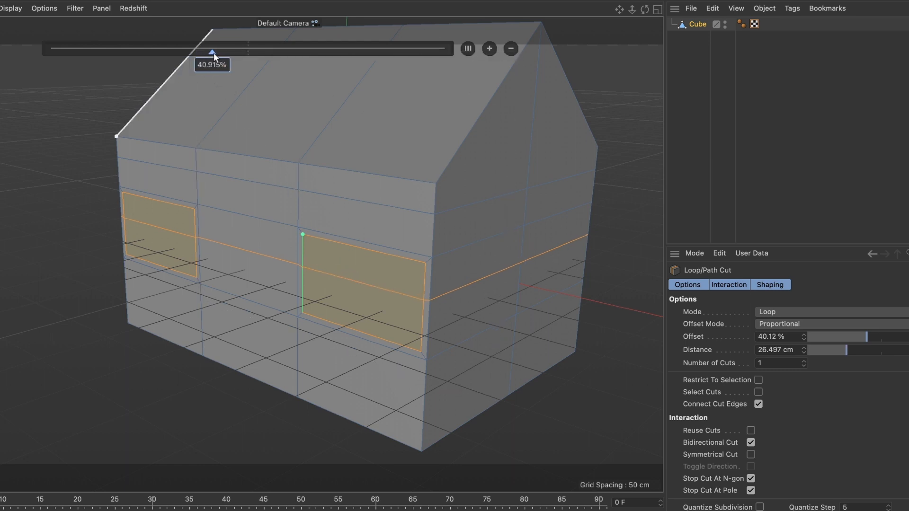
pyautogui.moveTo(212, 54); pyautogui.dragTo(297, 54)
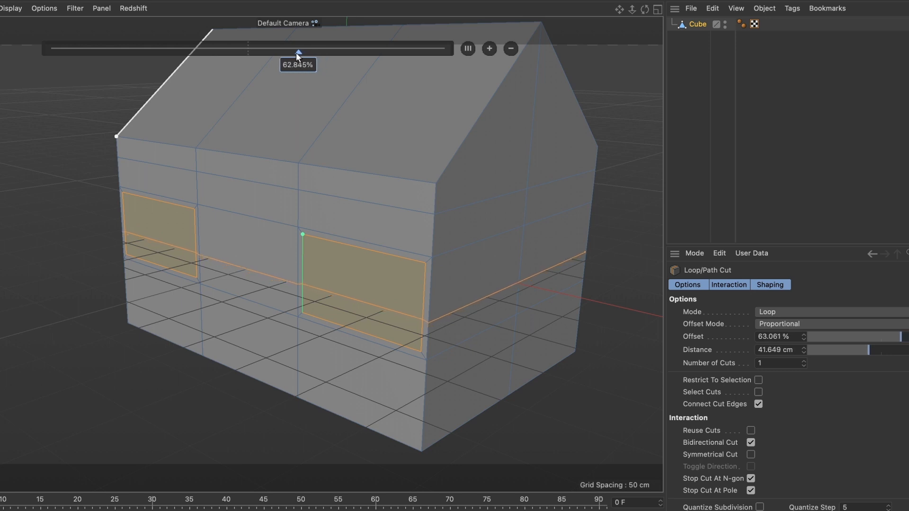
pyautogui.moveTo(296, 53); pyautogui.dragTo(122, 52)
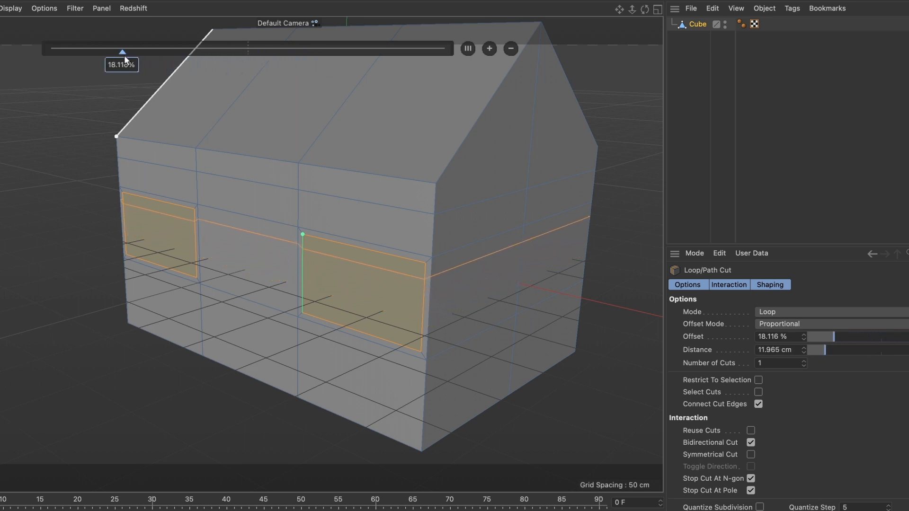
pyautogui.moveTo(122, 51); pyautogui.dragTo(163, 51)
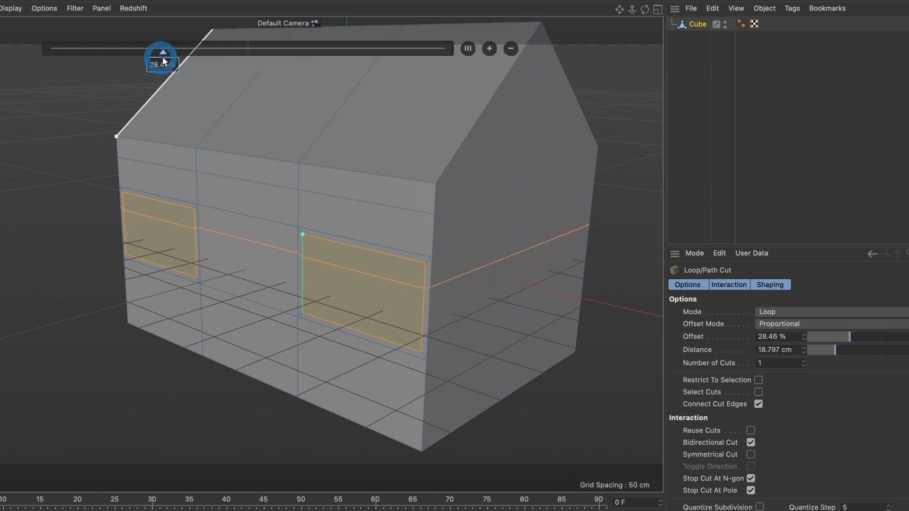
pyautogui.moveTo(164, 52); pyautogui.dragTo(161, 52)
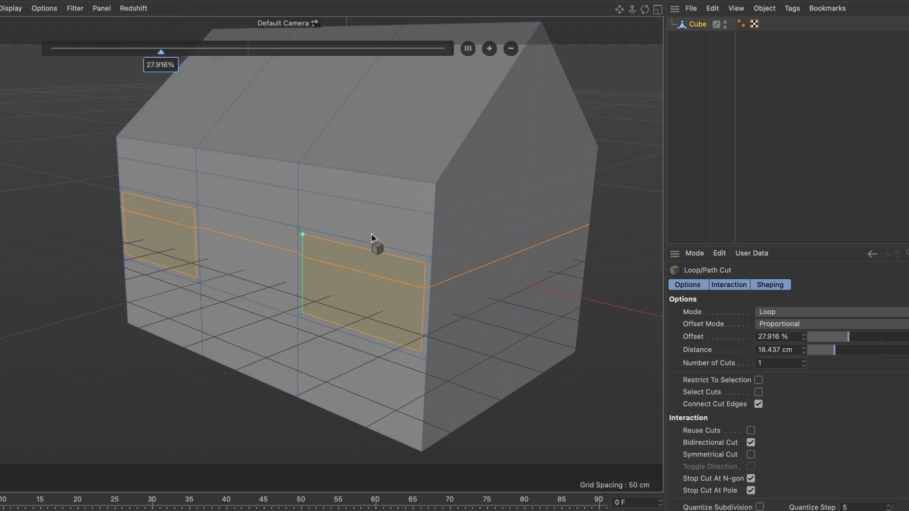
# - Inset both window faces about 3.5 cm with Preserve Groups off, framing each pane separately
pyautogui.rightClick(374, 235)
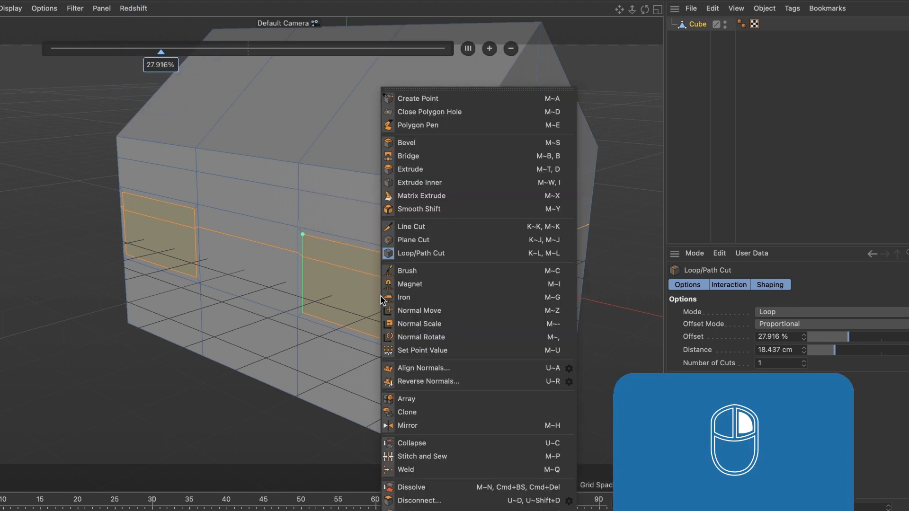
pyautogui.moveTo(392, 186)
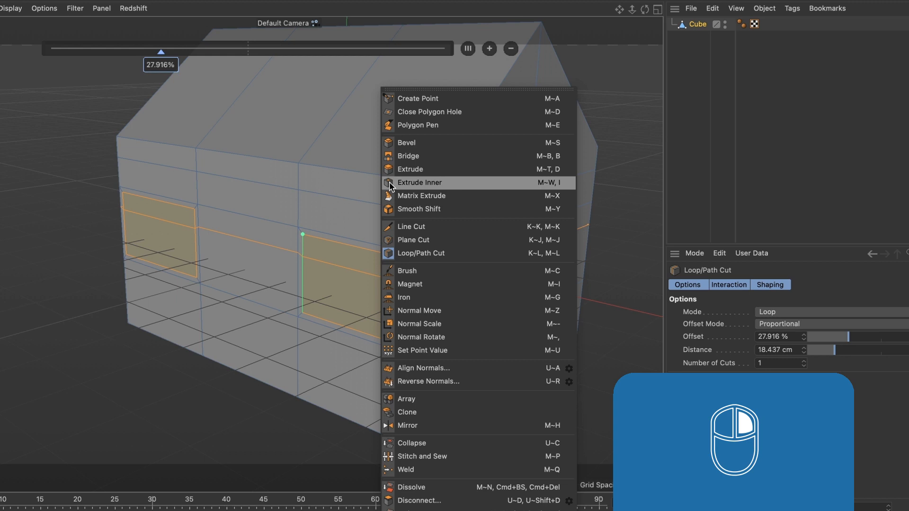
pyautogui.click(419, 182)
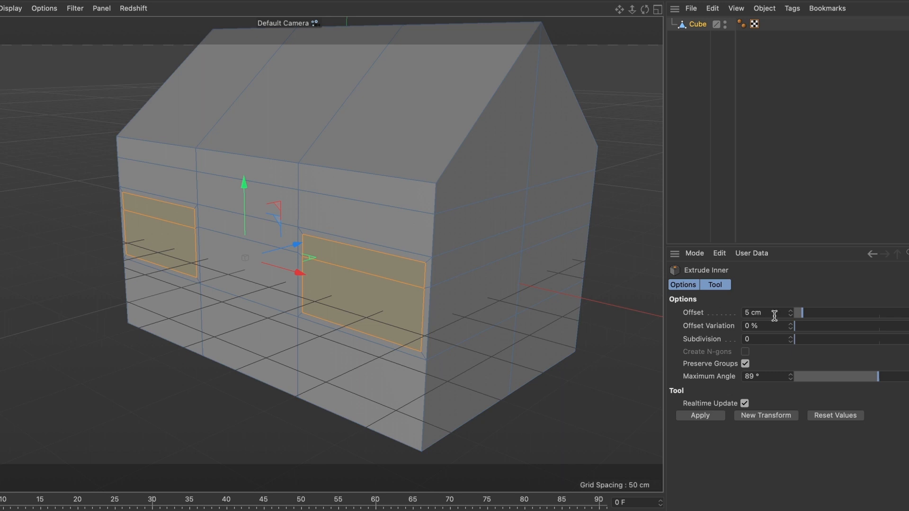
pyautogui.moveTo(802, 313); pyautogui.dragTo(808, 313)
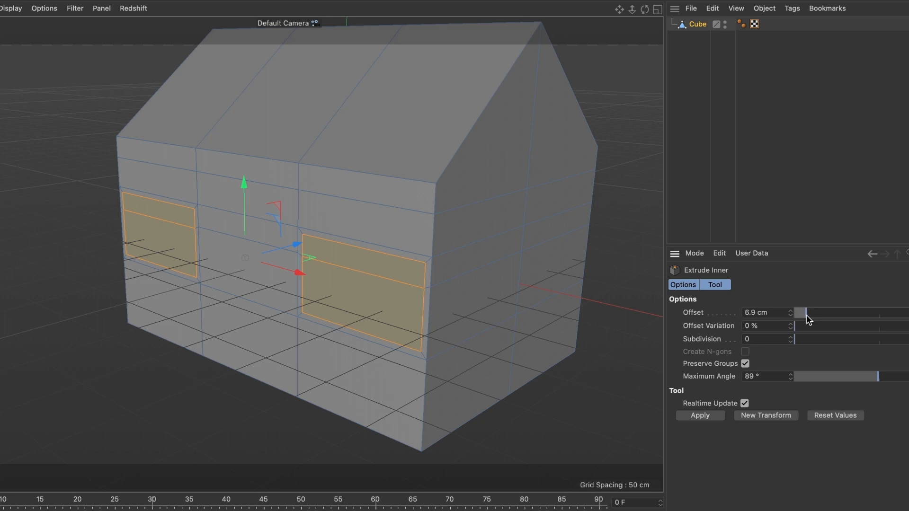
pyautogui.moveTo(804, 312); pyautogui.dragTo(832, 318)
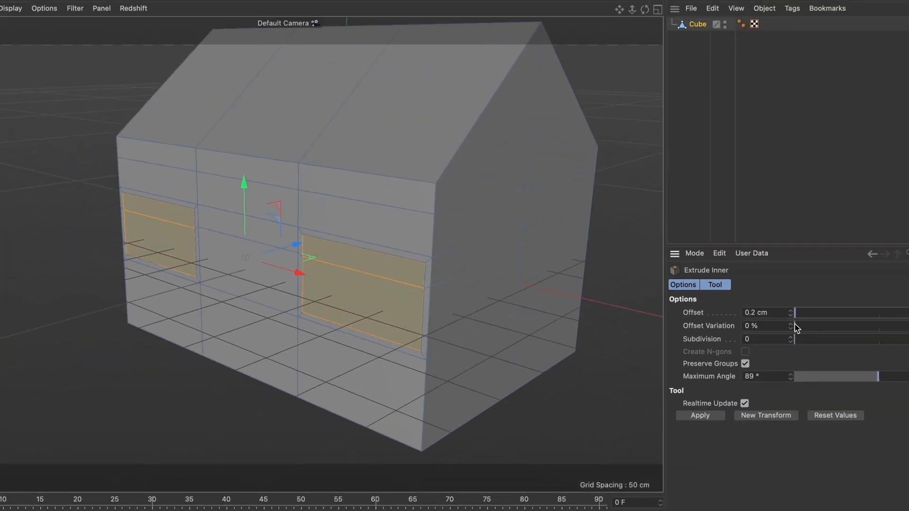
pyautogui.moveTo(796, 312); pyautogui.dragTo(803, 312)
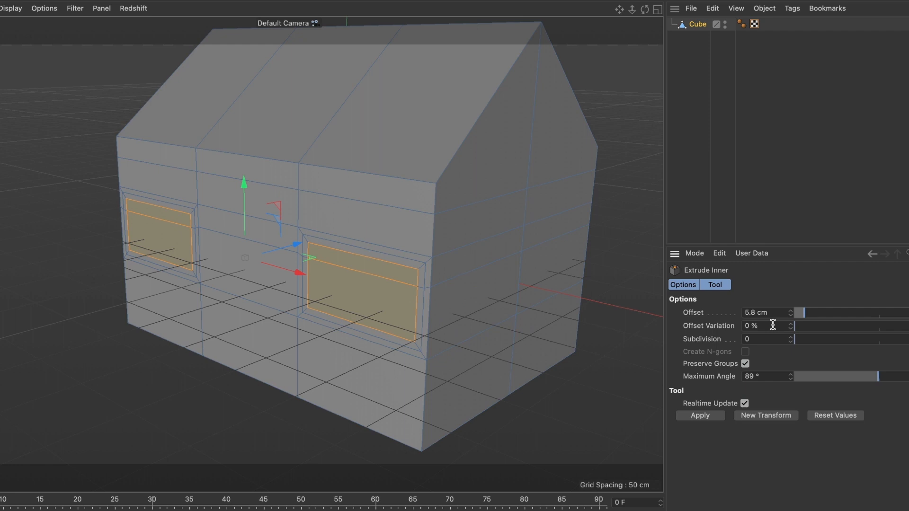
pyautogui.moveTo(722, 368)
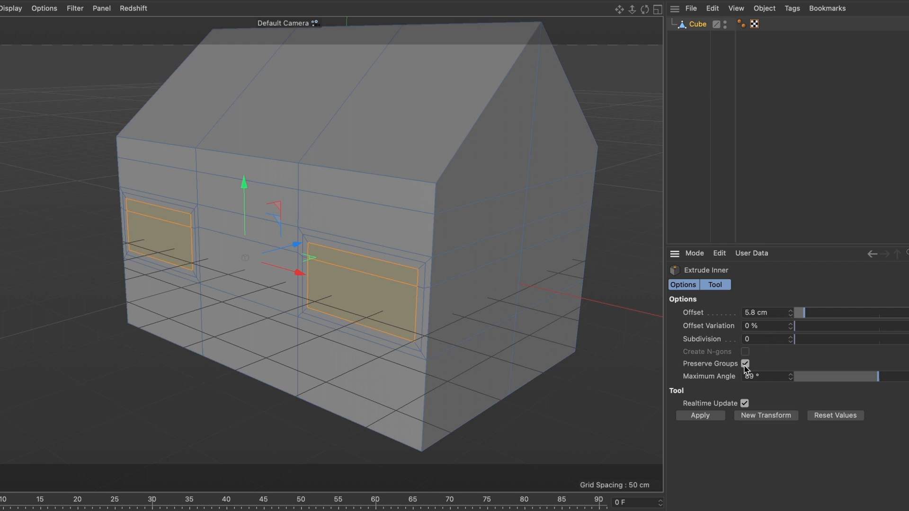
pyautogui.click(745, 364)
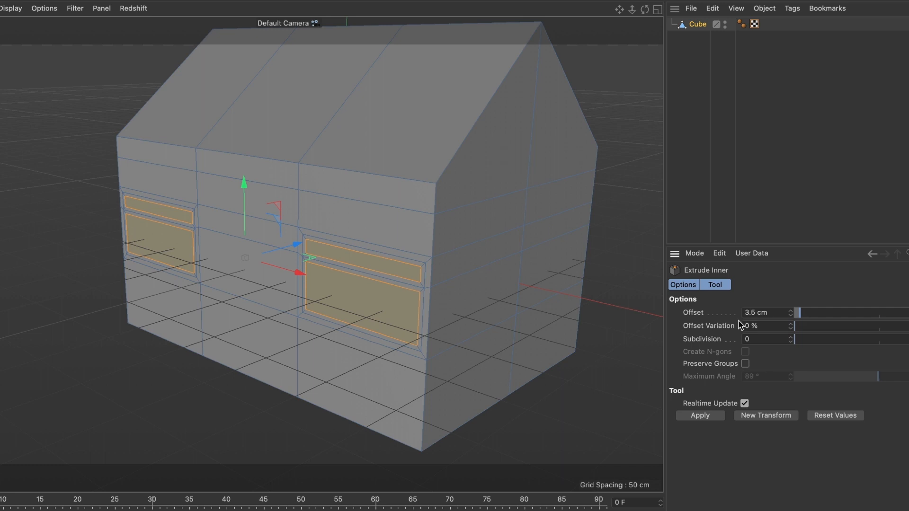
pyautogui.moveTo(711, 319)
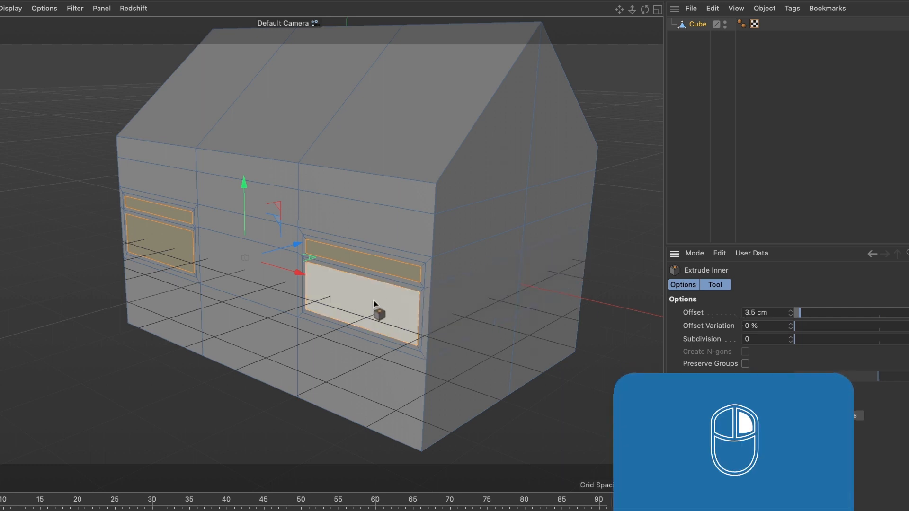
# - Extrude the selected window panes with a negative offset to recess them
pyautogui.rightClick(374, 305)
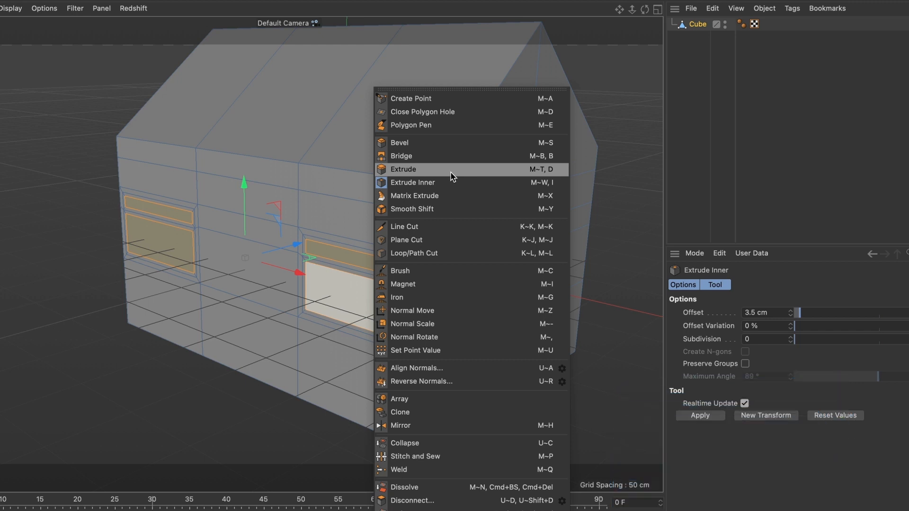
pyautogui.click(403, 169)
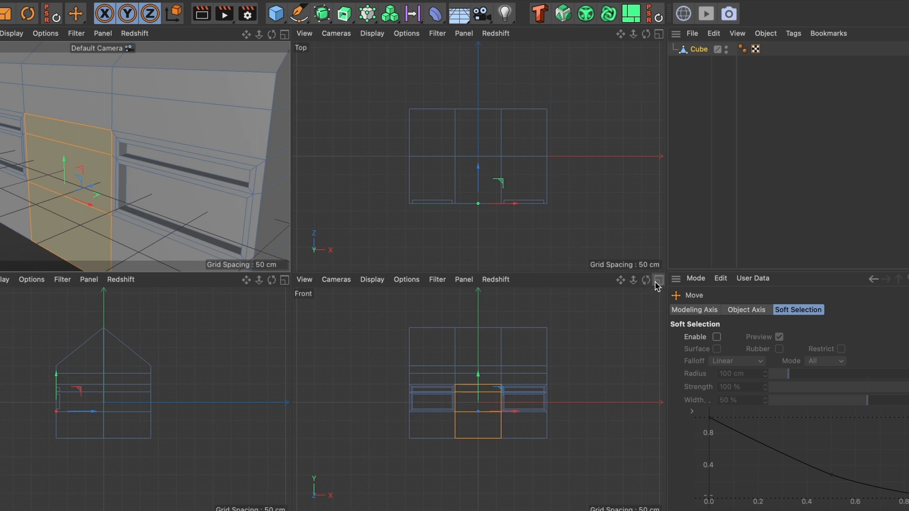
# - In the maximized Front view, inset both door faces together by 10 cm with Preserve Groups on
pyautogui.click(658, 280)
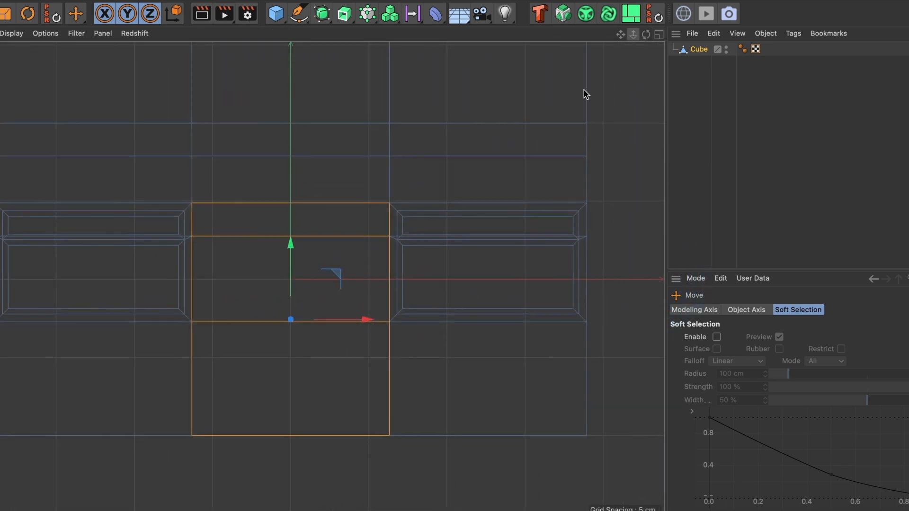
pyautogui.click(266, 374)
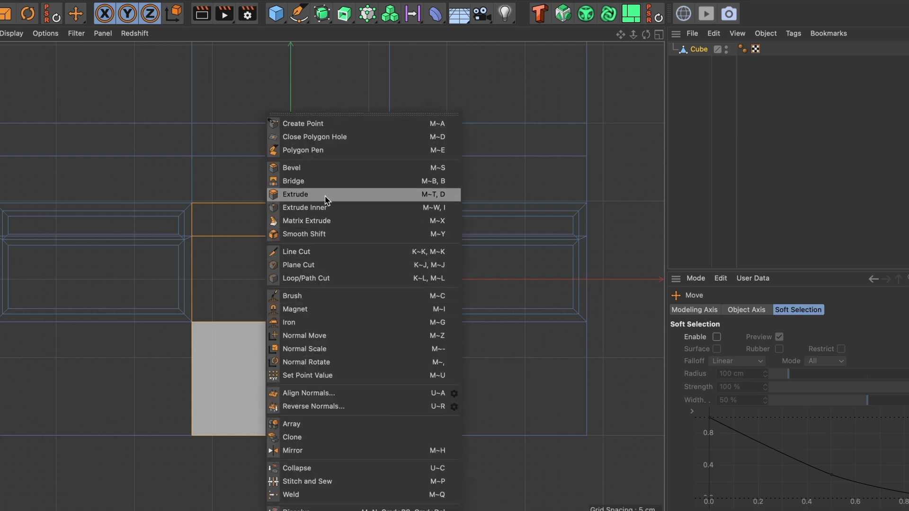
pyautogui.moveTo(315, 209)
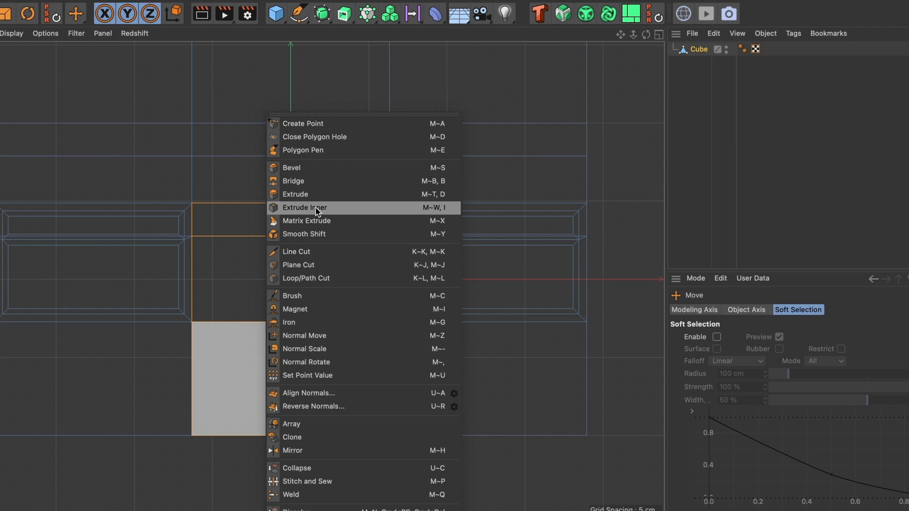
pyautogui.click(305, 208)
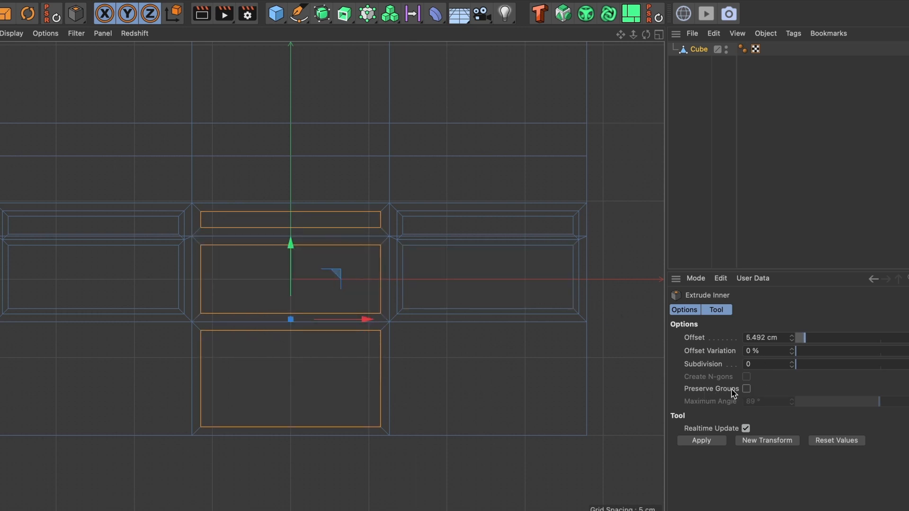
pyautogui.click(746, 389)
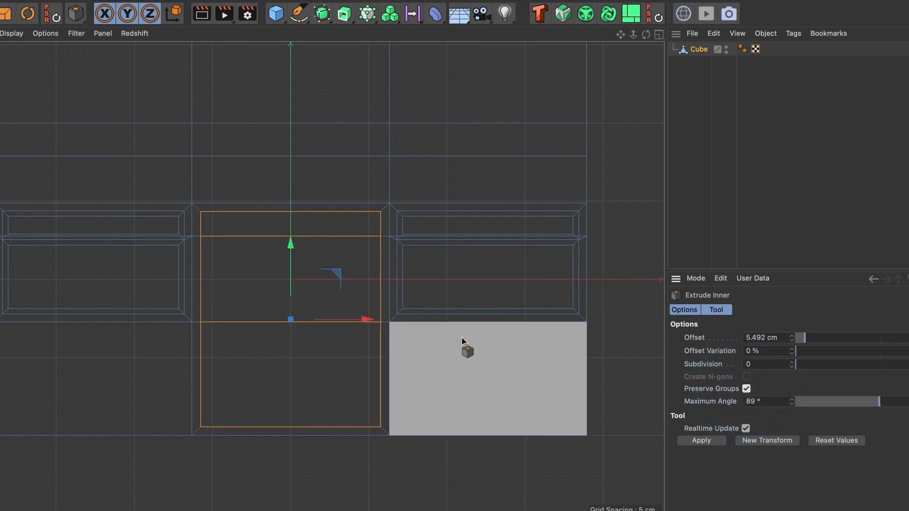
pyautogui.moveTo(803, 337); pyautogui.dragTo(813, 341)
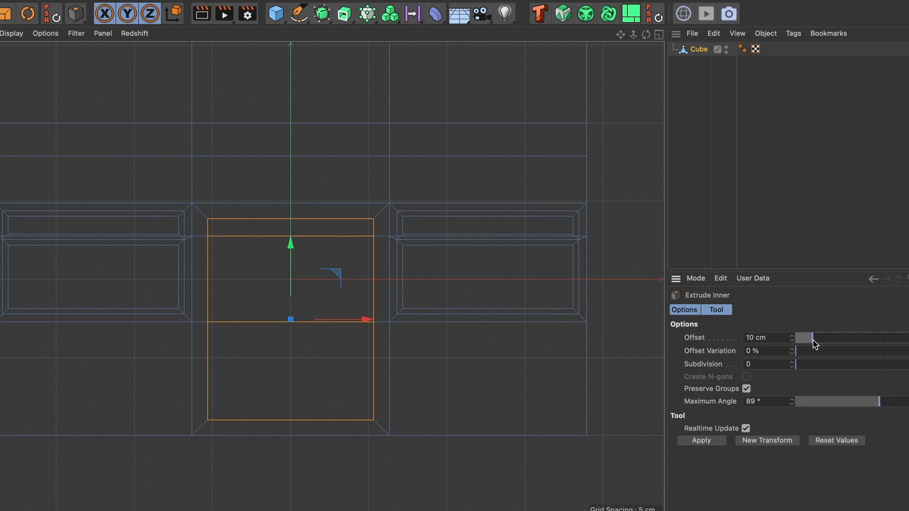
pyautogui.moveTo(808, 338); pyautogui.dragTo(802, 337)
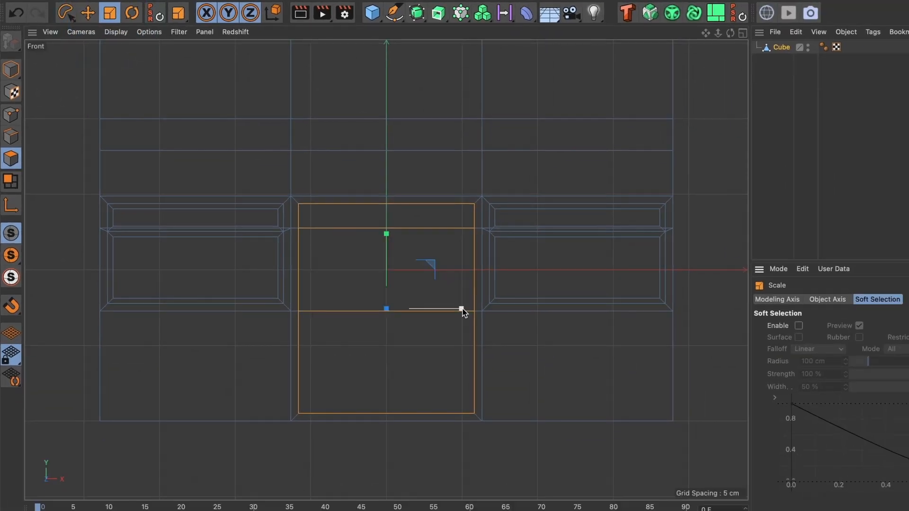
# - Scale the inset door panel along X to about 69% of its width
pyautogui.moveTo(460, 309); pyautogui.dragTo(435, 309)
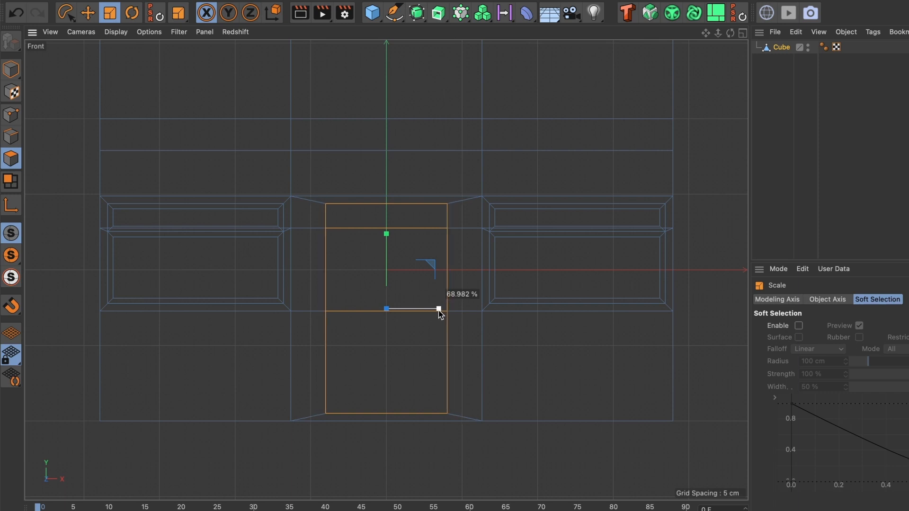
pyautogui.moveTo(437, 309); pyautogui.dragTo(436, 309)
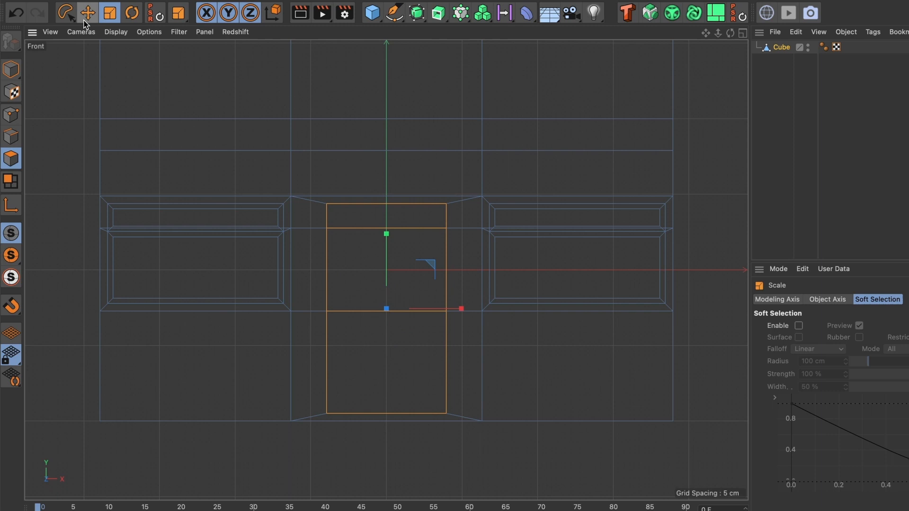
pyautogui.click(87, 11)
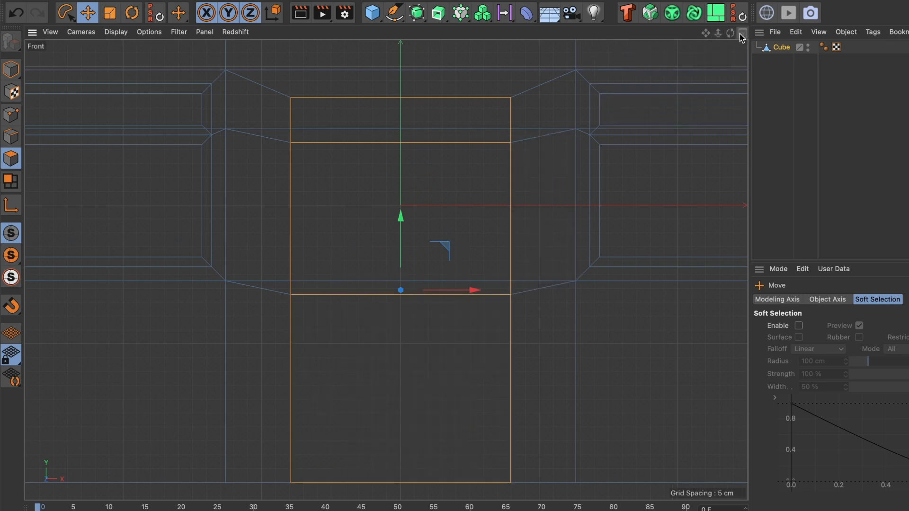
# - Inset the door faces by 5 cm and extrude them about 10.8 cm back into the wall
pyautogui.click(734, 32)
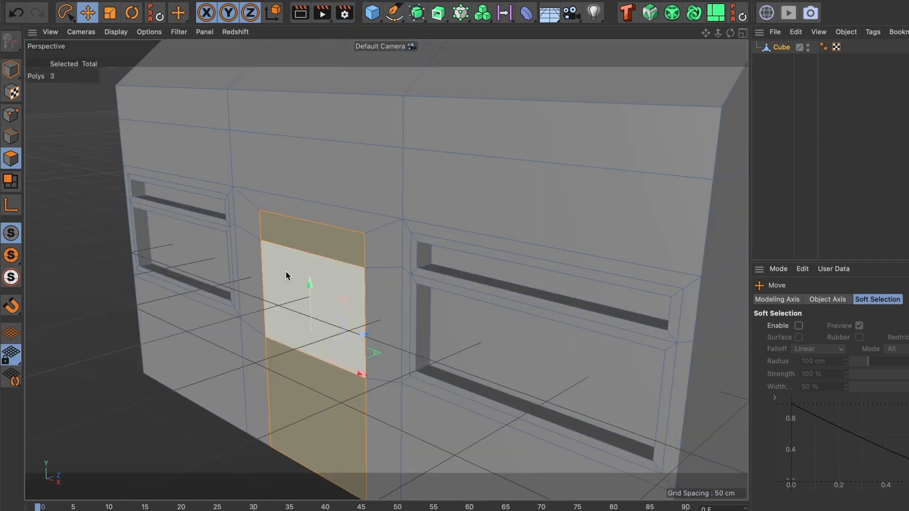
pyautogui.rightClick(288, 275)
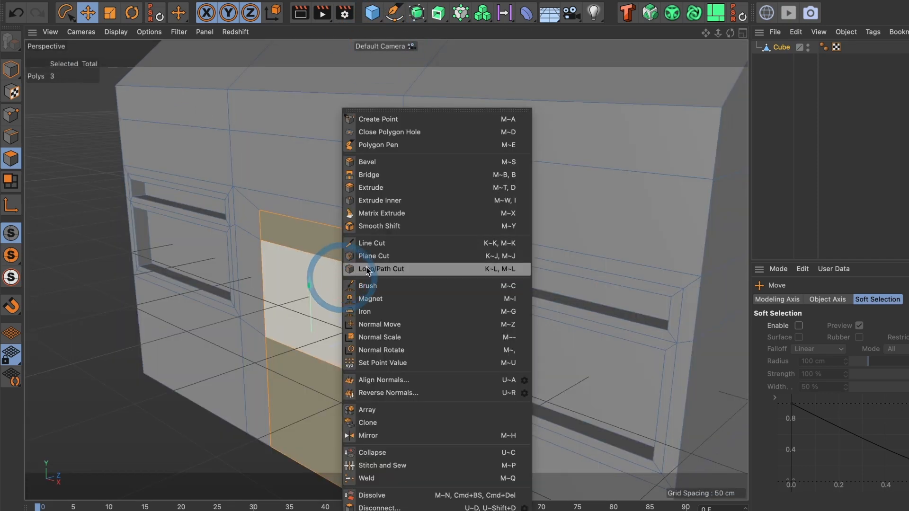
pyautogui.moveTo(411, 188)
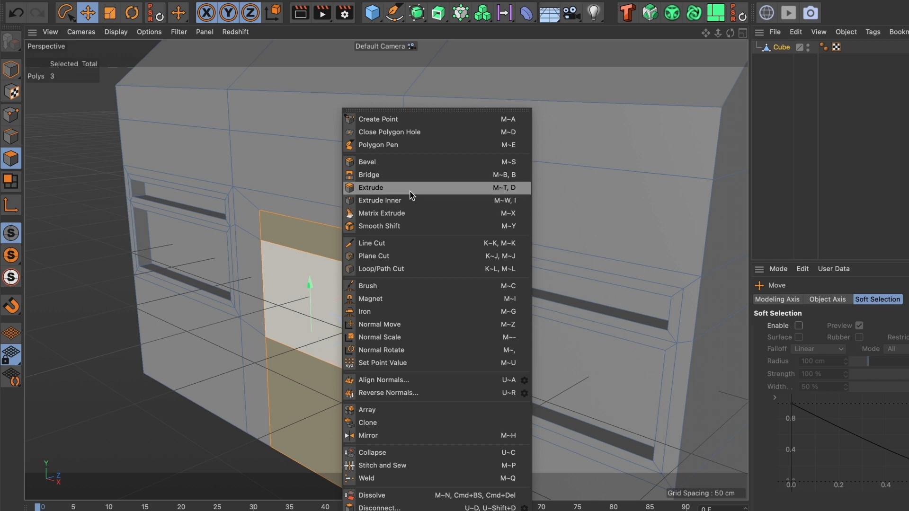
pyautogui.click(380, 200)
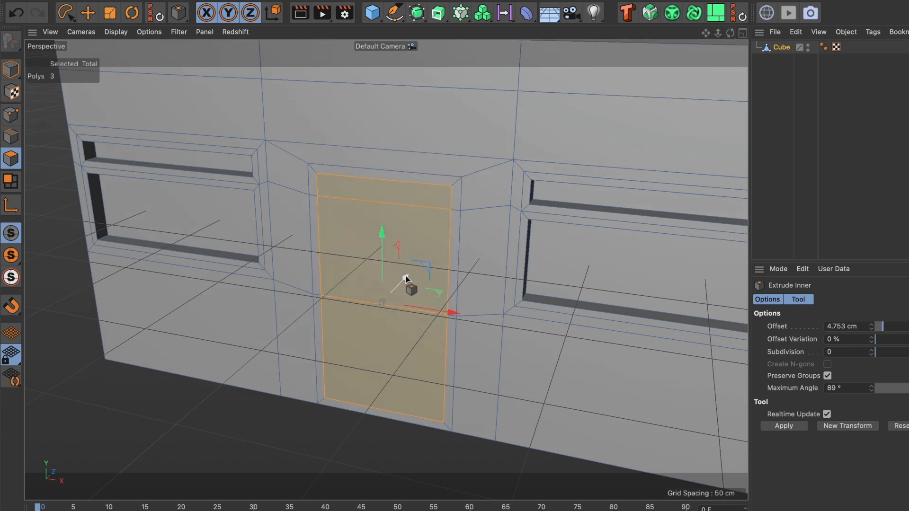
pyautogui.click(847, 326)
pyautogui.write('5')
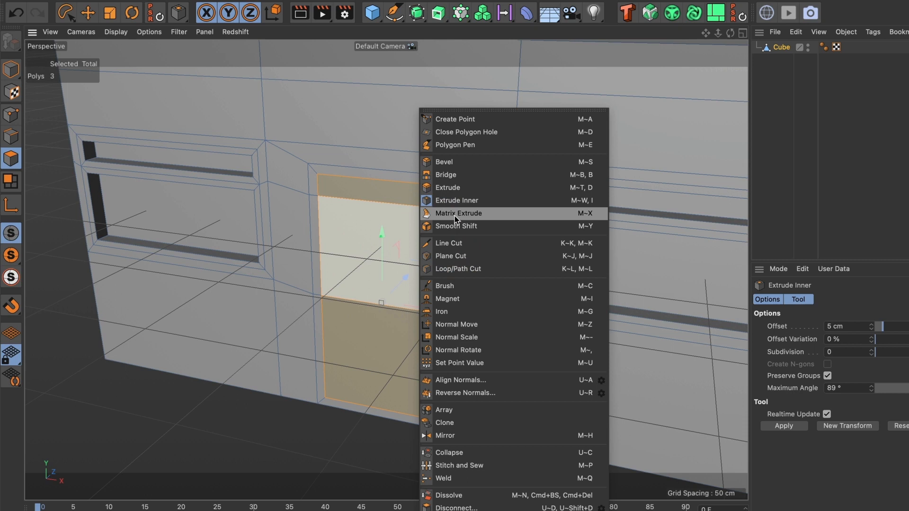
pyautogui.click(447, 188)
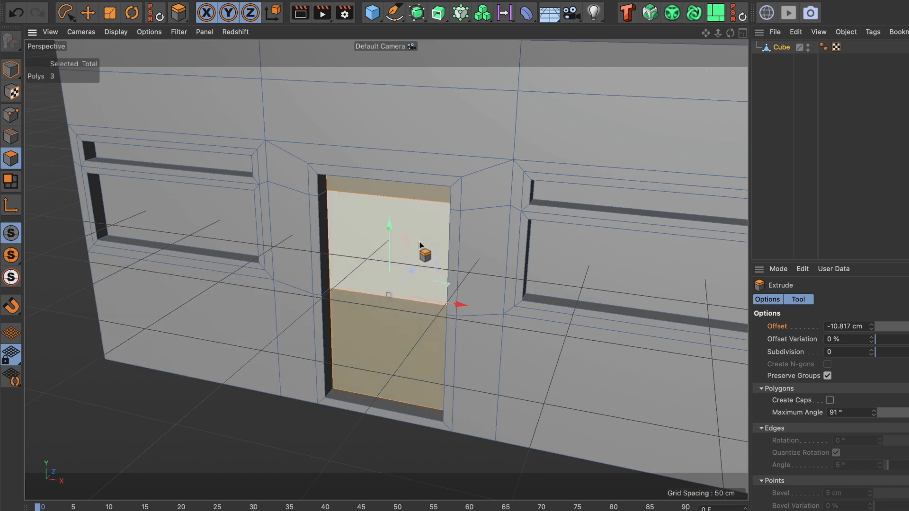
# - Extrude the twelve roof faces upward by about 14.7 cm
pyautogui.click(87, 12)
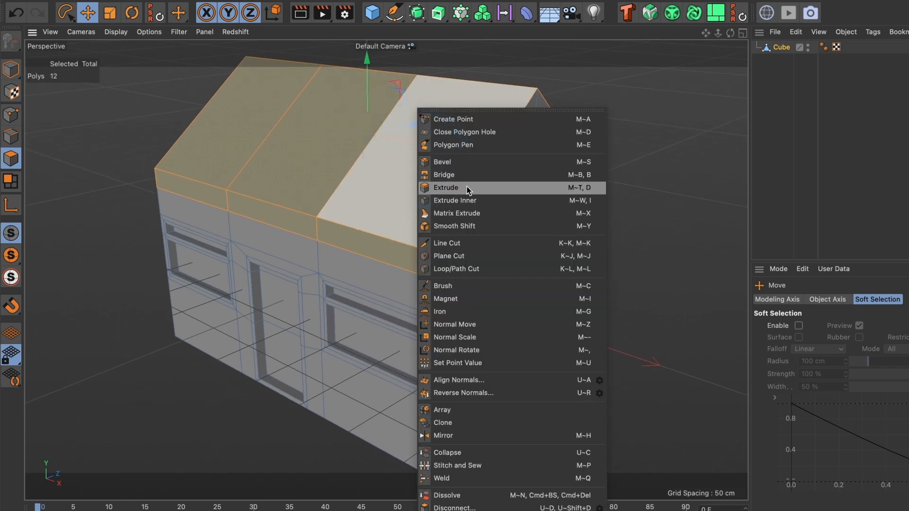
pyautogui.click(445, 187)
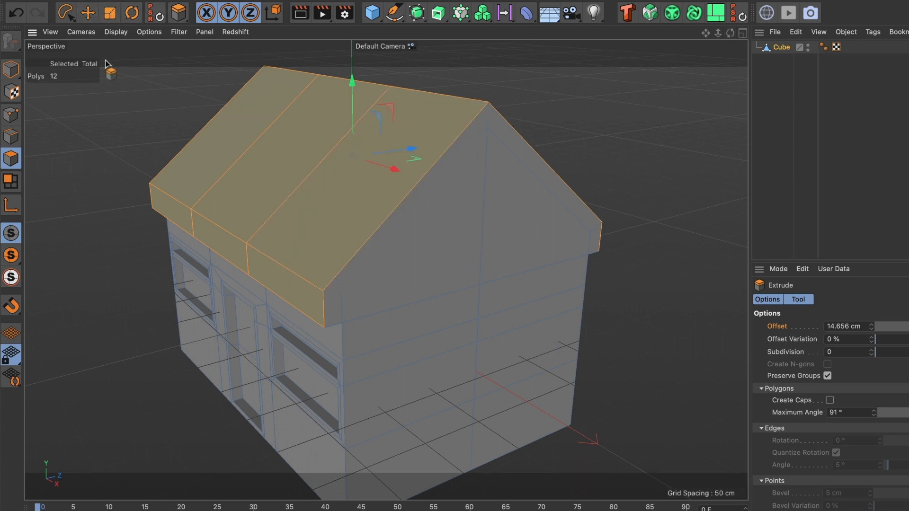
# - Extrude the eight gable-edge roof faces outward by about 1.4 cm
pyautogui.click(90, 13)
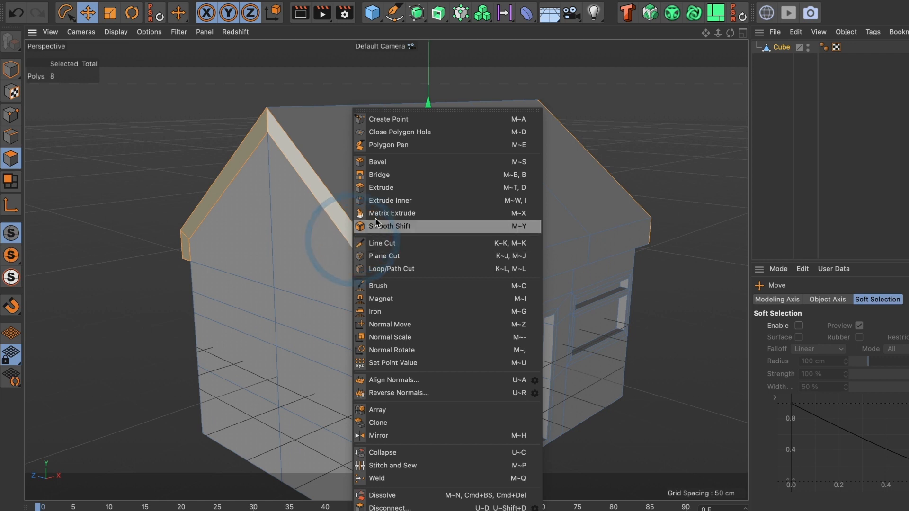
pyautogui.moveTo(406, 188)
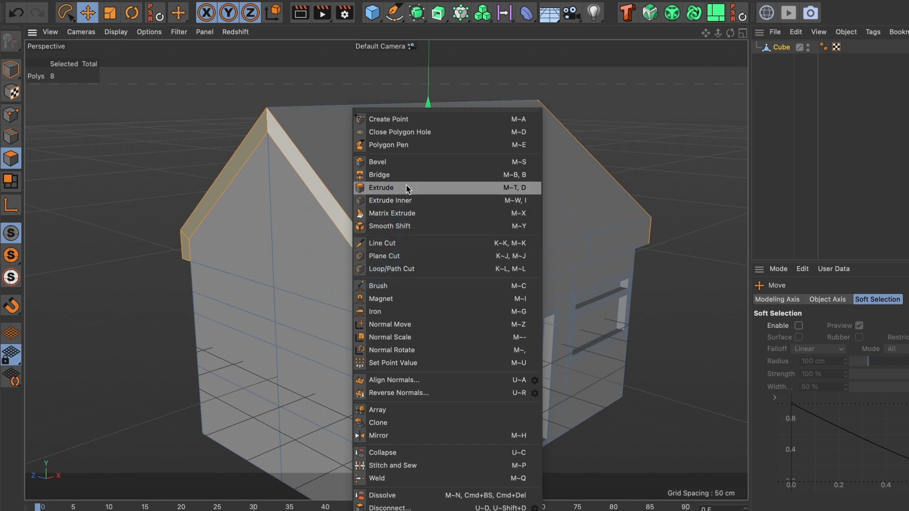
pyautogui.click(381, 188)
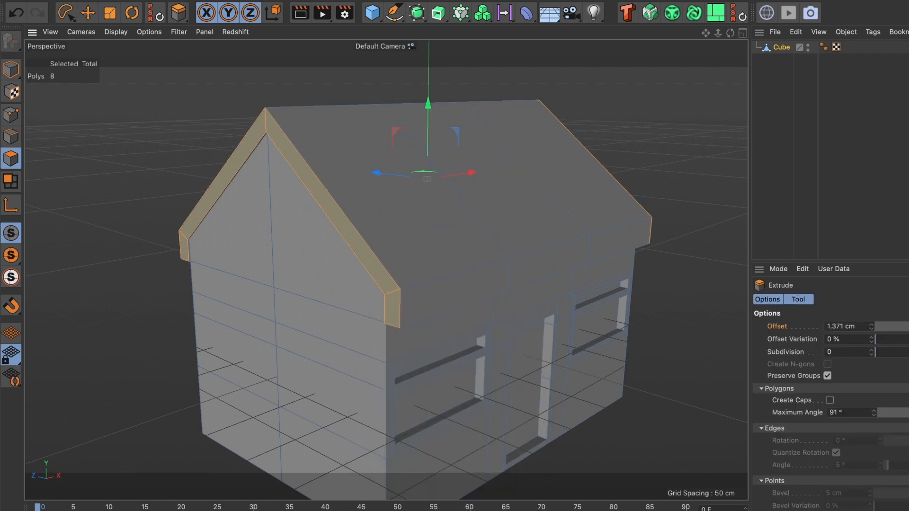